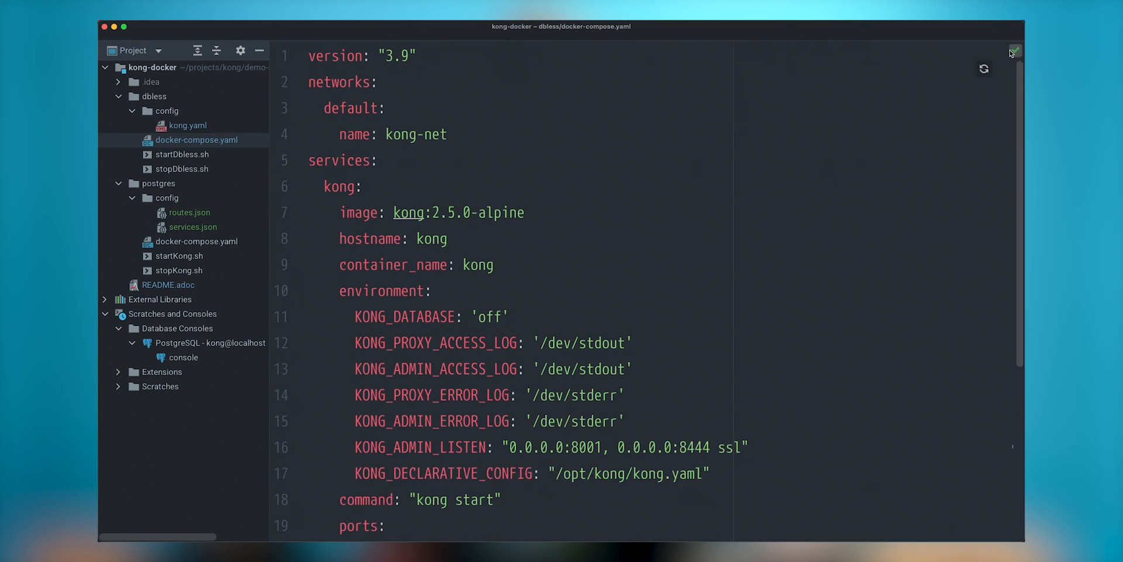
- Scroll through the dbless docker-compose.yaml, reviewing its environment, ports and volume mapping
scroll("down", 3)
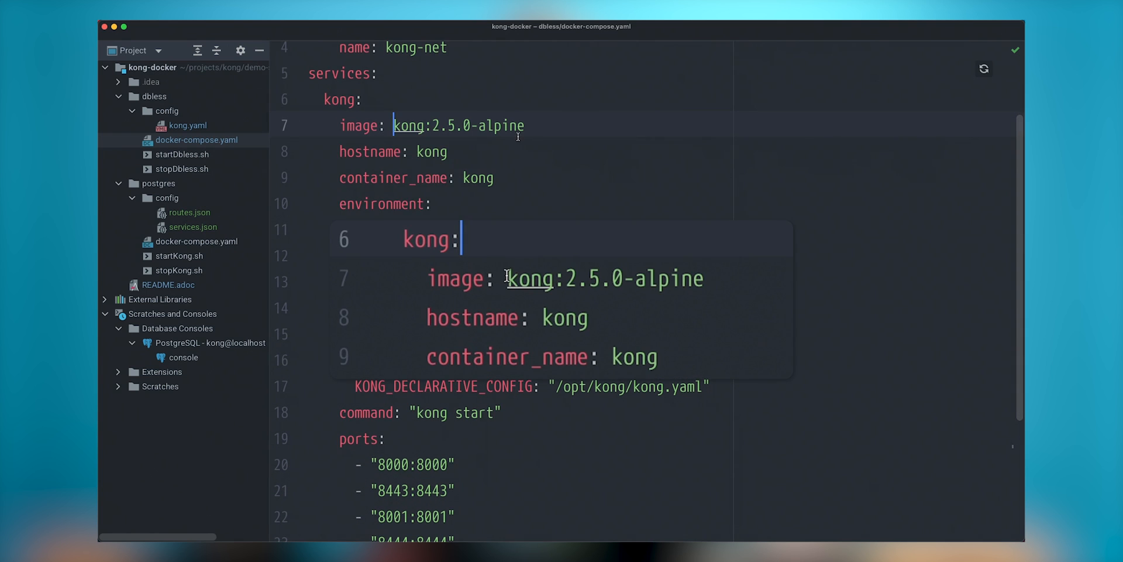
scroll("down", 3)
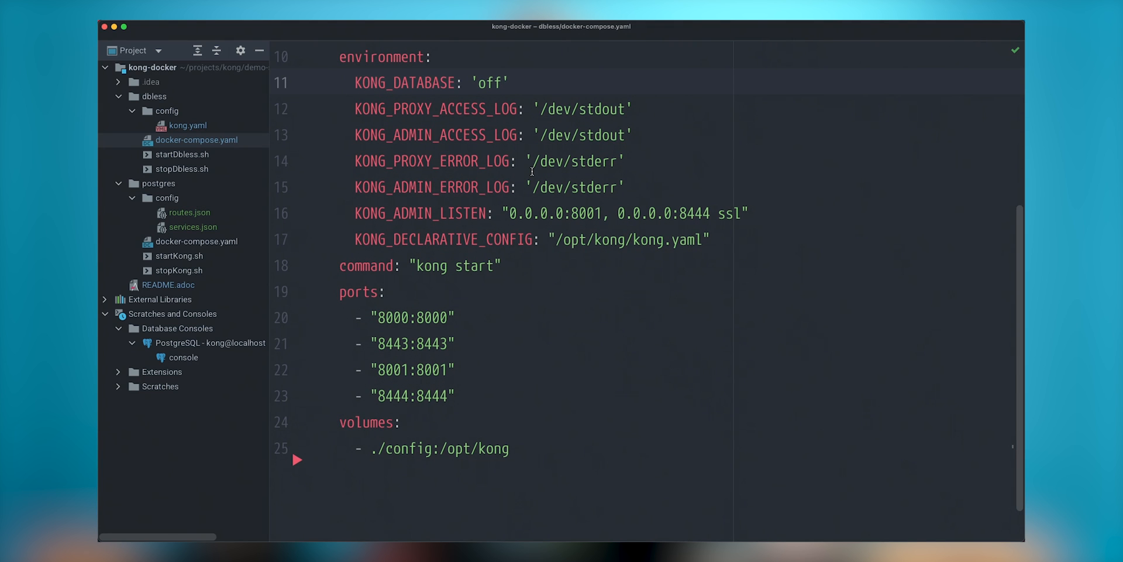
scroll("down", 3)
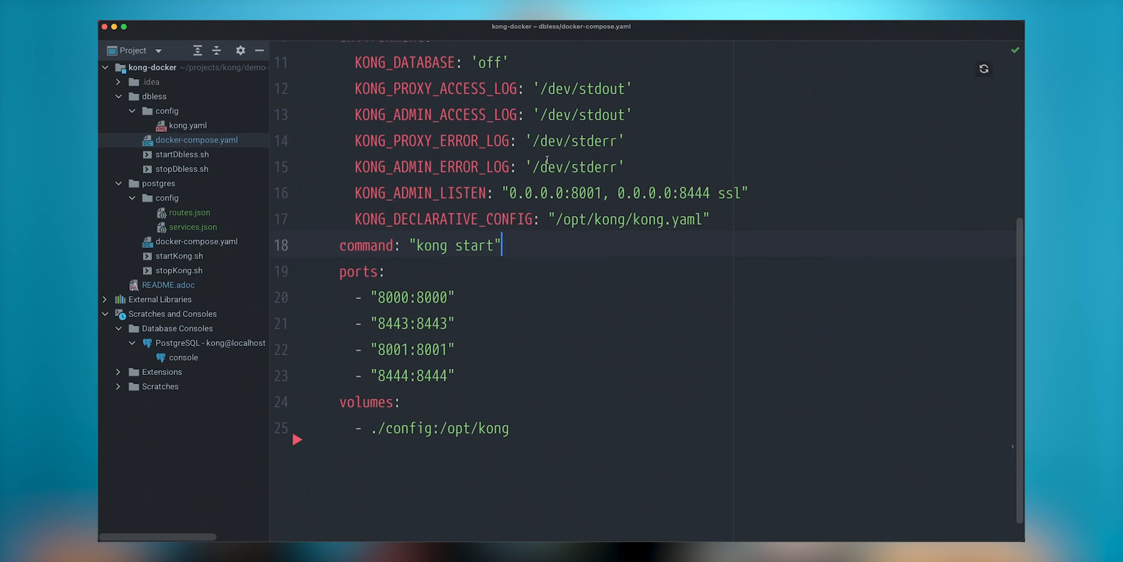
mouse_move(520, 432)
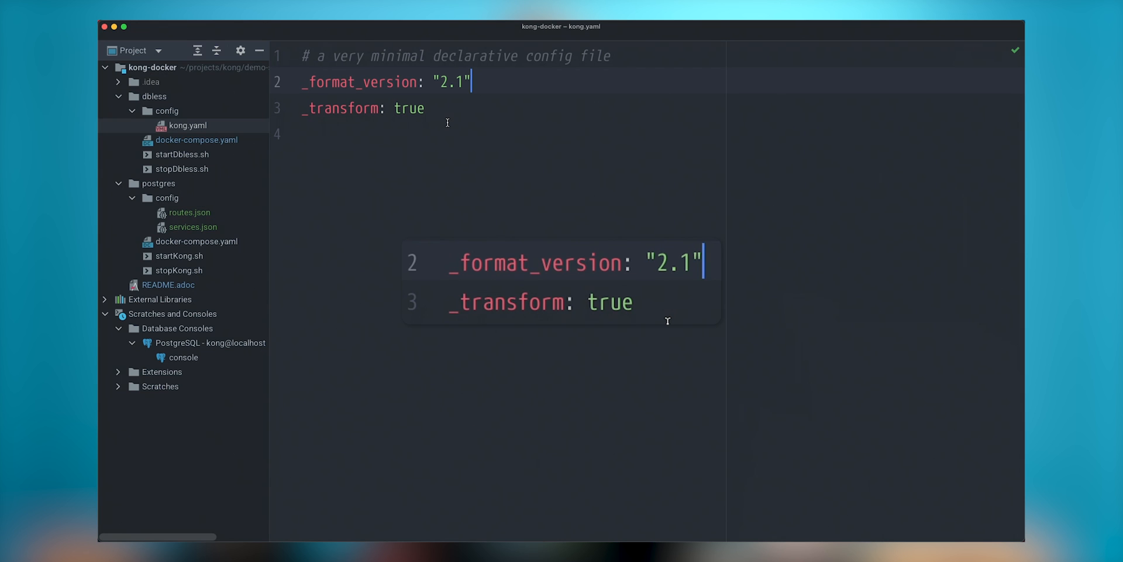
- Switch to the terminal and change into the kong-docker dbless directory
left_click(197, 140)
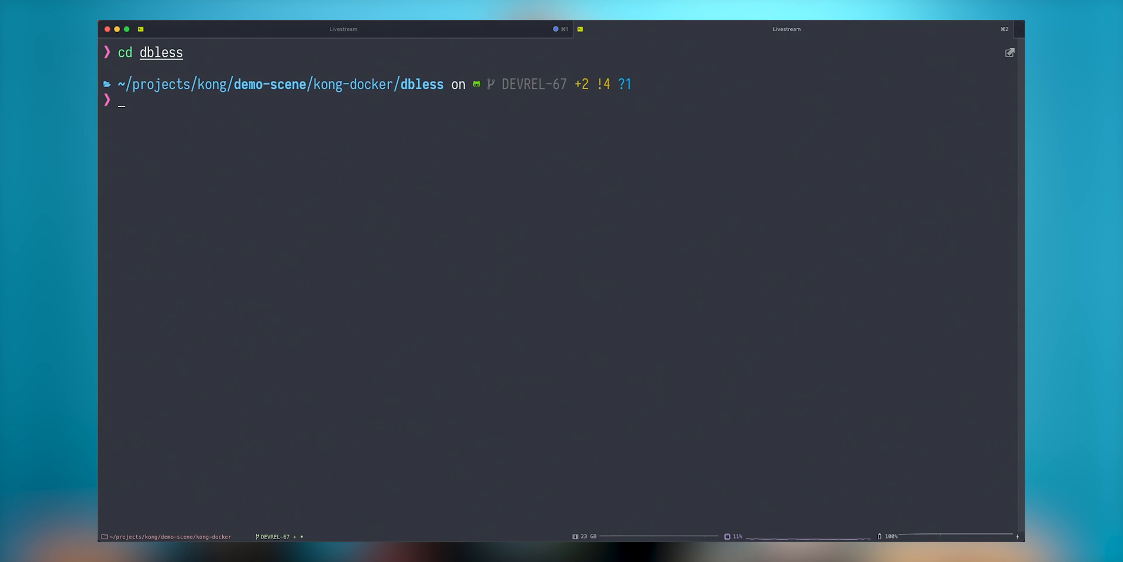
- Start the DB-less Kong container with the dcup alias (docker-compose up)
type("dcup")
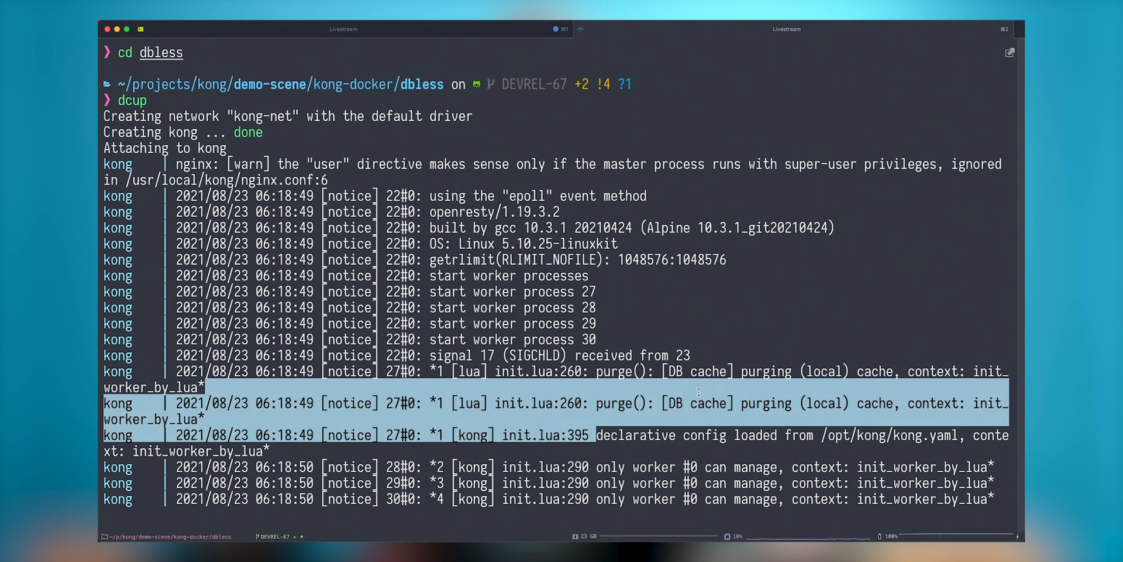
key("cmd+tab")
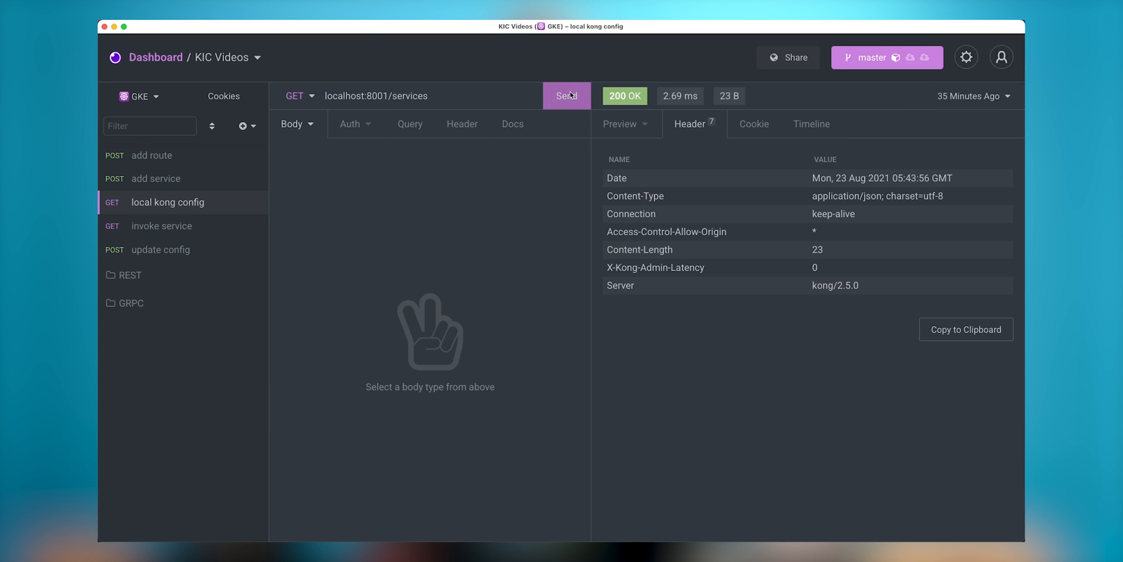
- Query localhost:8001/services, getting an empty list, then query the Admin API root
left_click(565, 95)
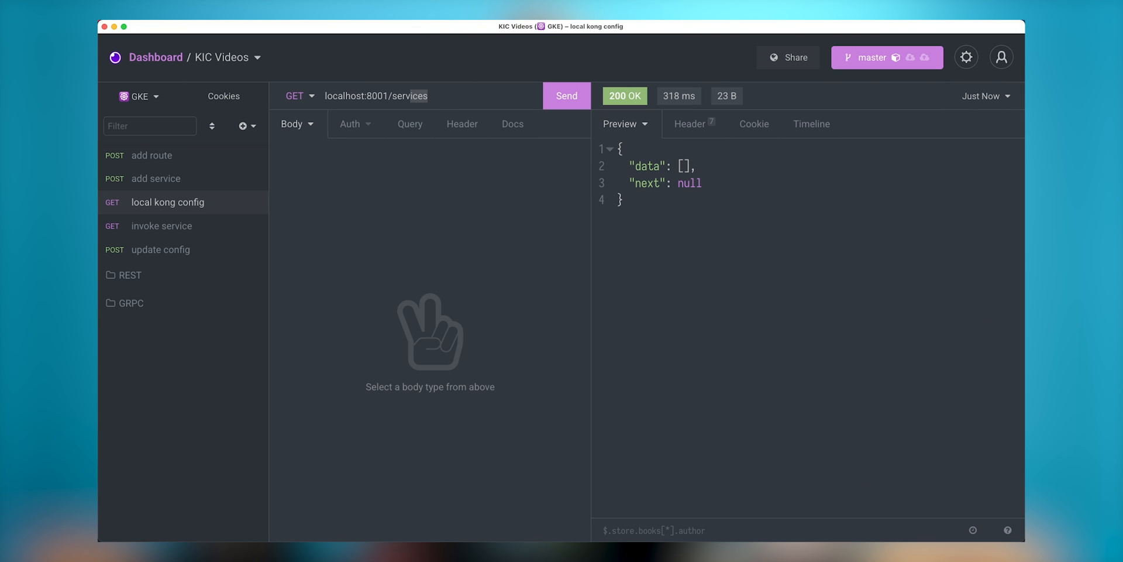
key("Backspace")
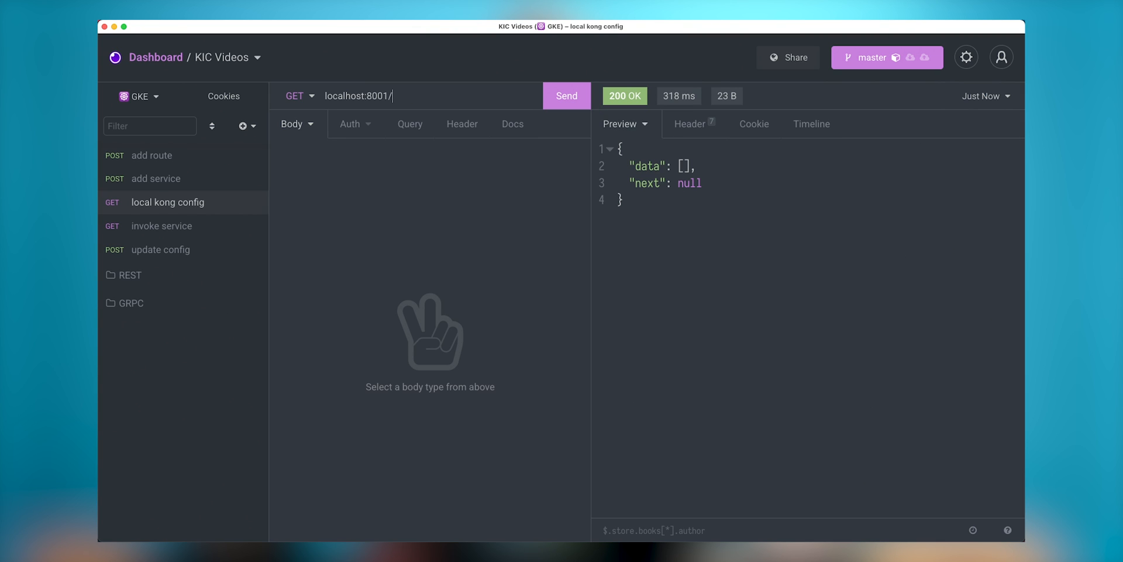
left_click(565, 96)
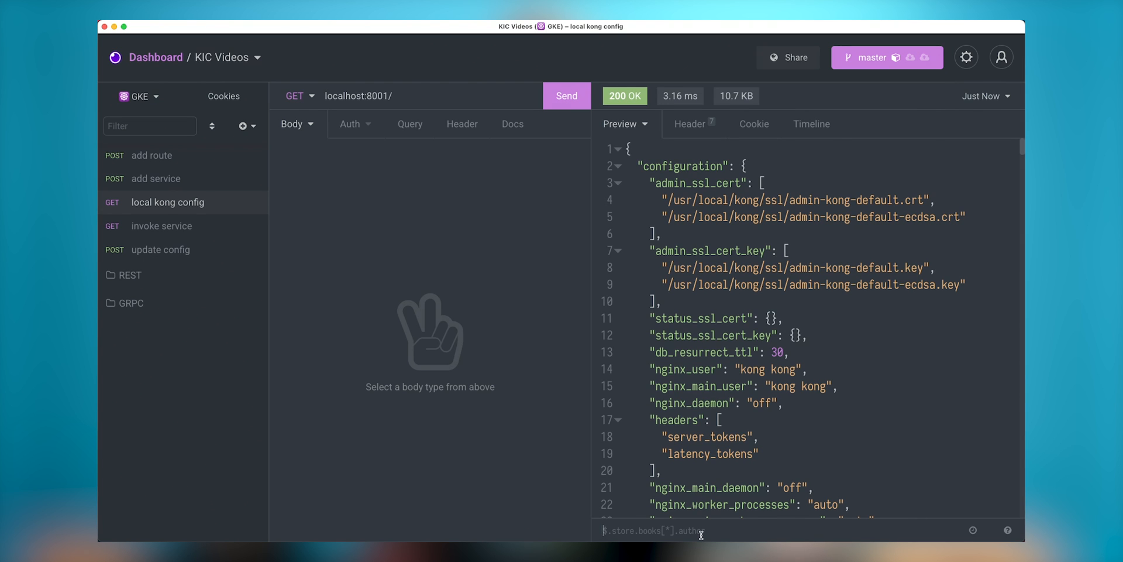
- Filter the root response to $.configuration and scroll through the node configuration
type("$.configuration")
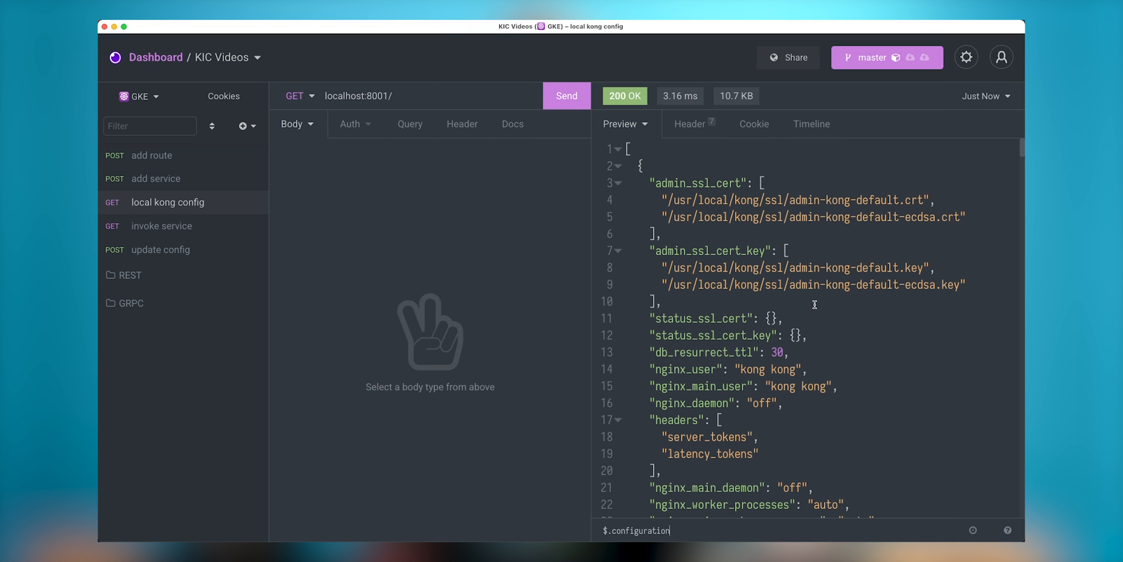
scroll("down", 3)
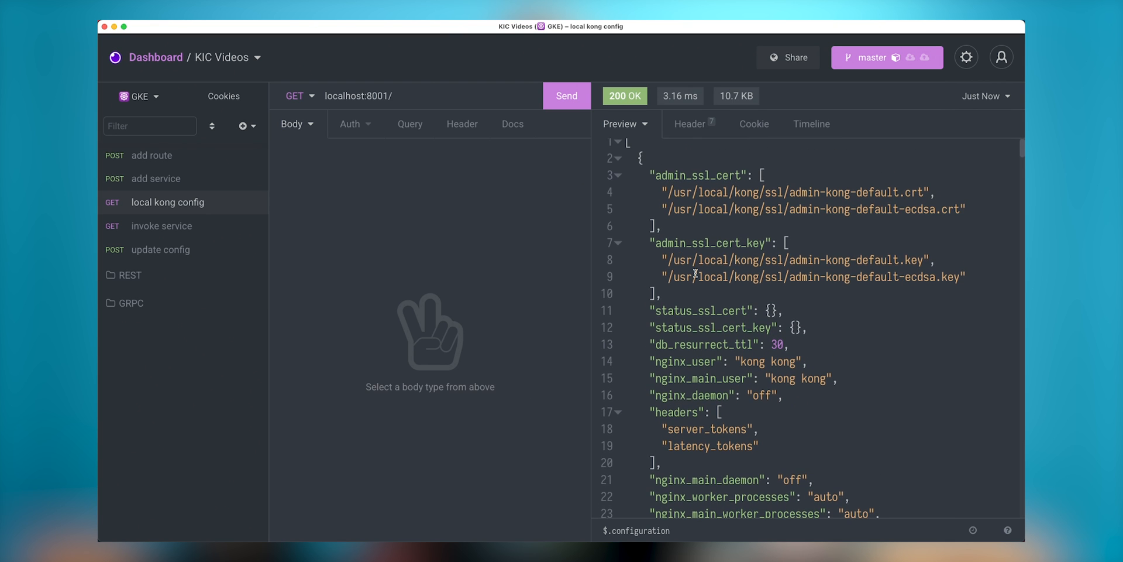
scroll("down", 3)
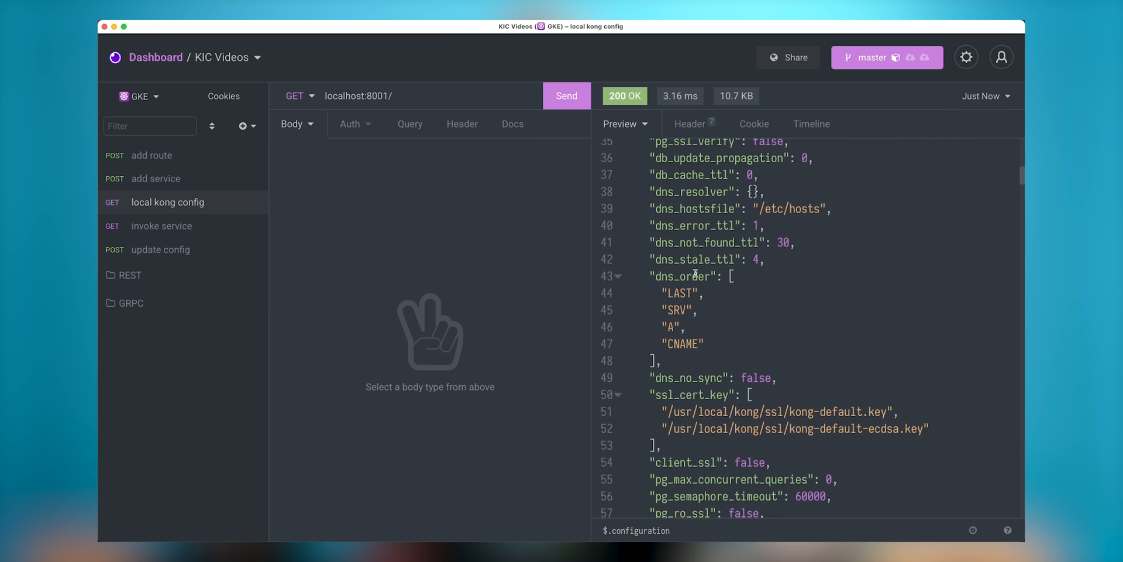
scroll("down", 3)
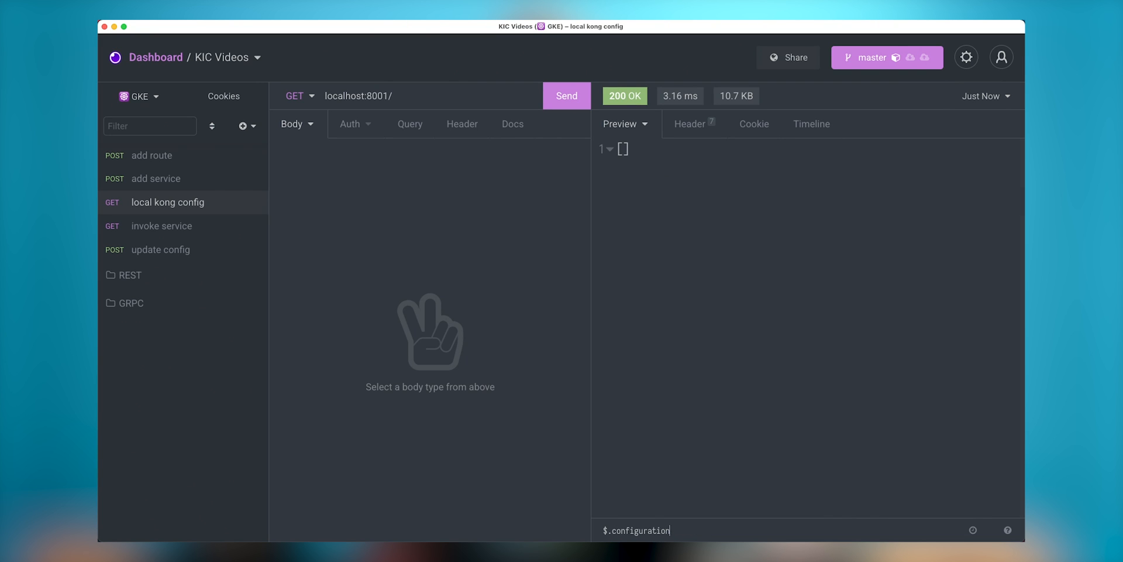
scroll("down", 3)
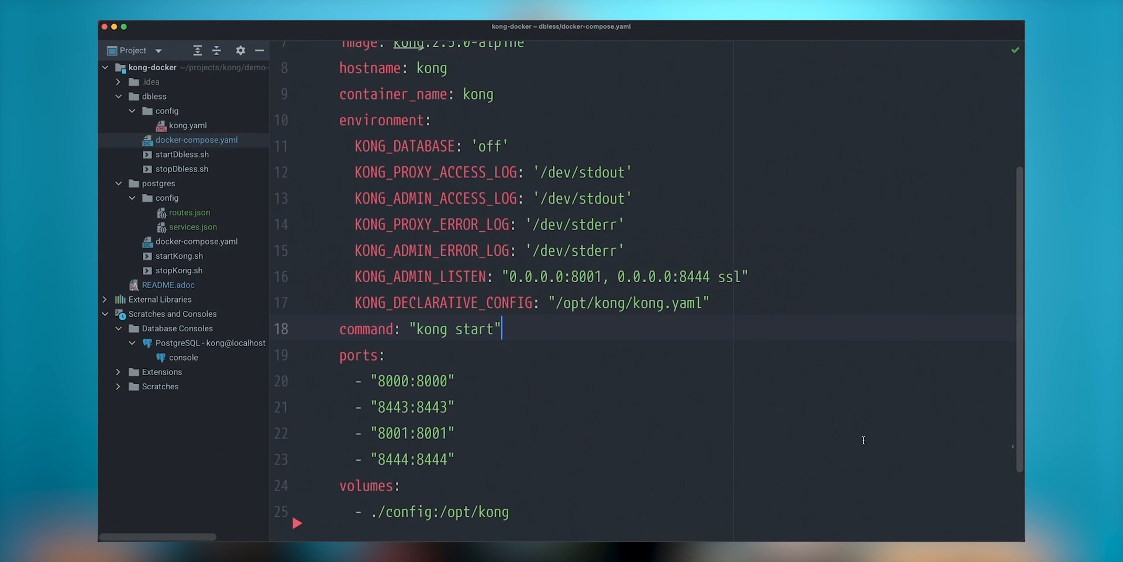
- Add a quote-service using gamussa/reactive-quote-service 0.0.3 with hostname and container name quotes
key("enter")
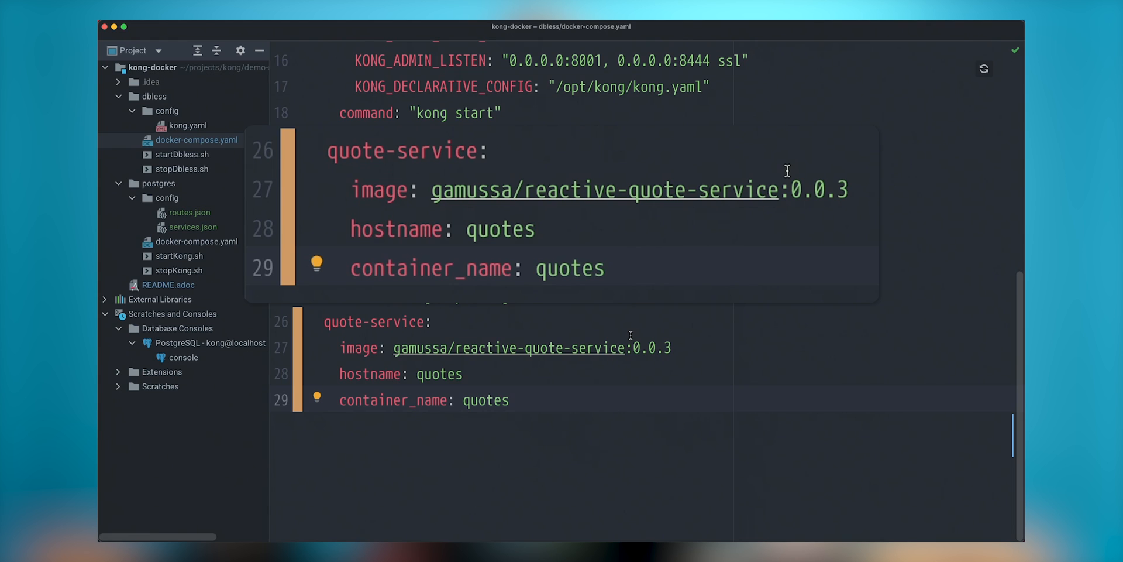
mouse_move(766, 294)
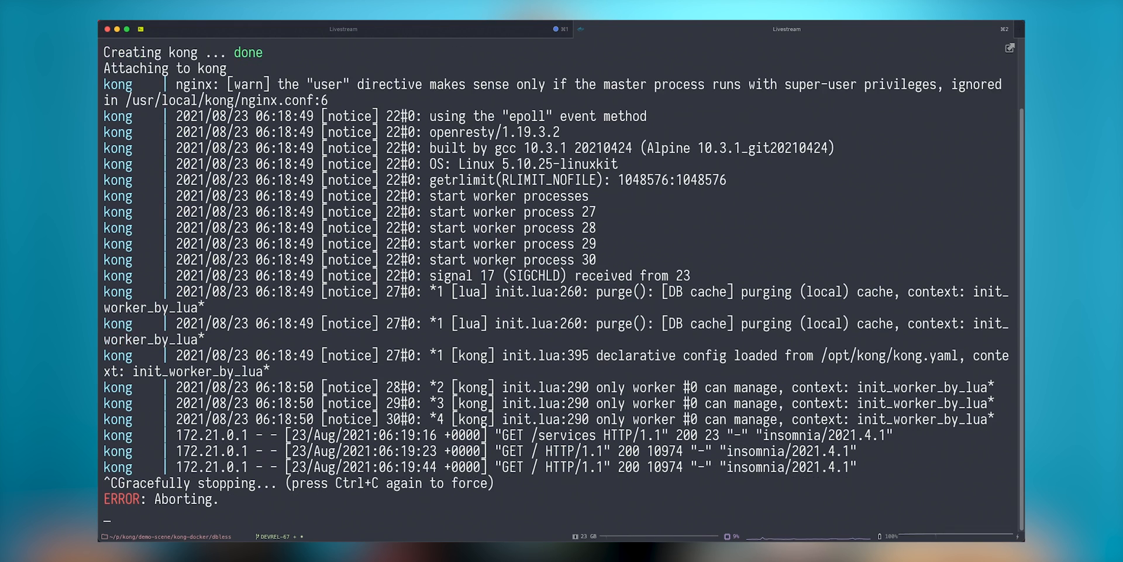
- Kill the old Kong container with dck and restart kong plus quotes with dcup
type("dck")
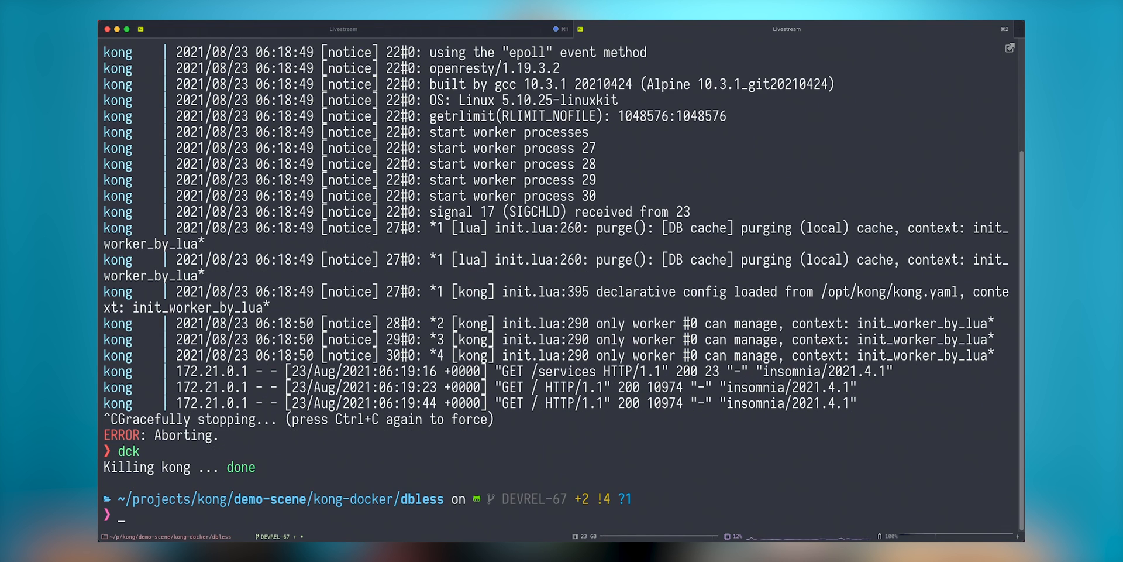
type("dc")
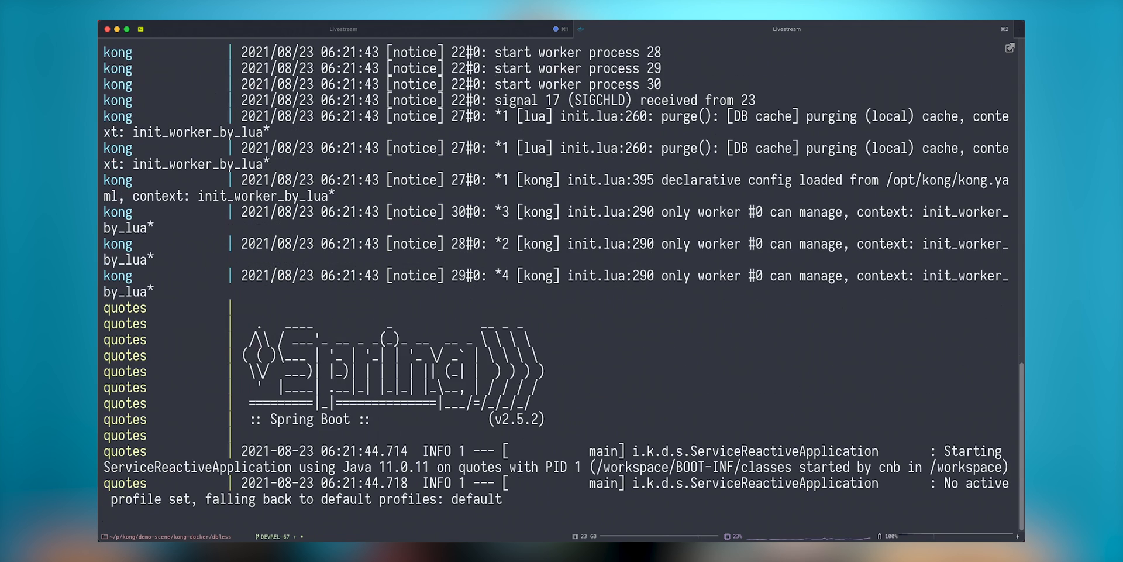
scroll("down", 3)
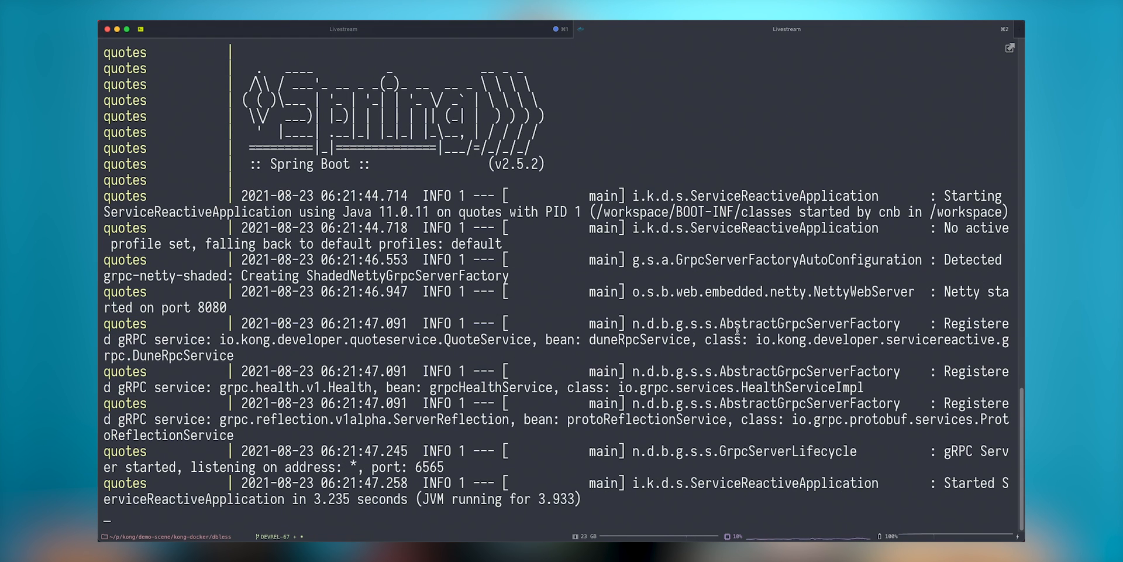
key("cmd+tab")
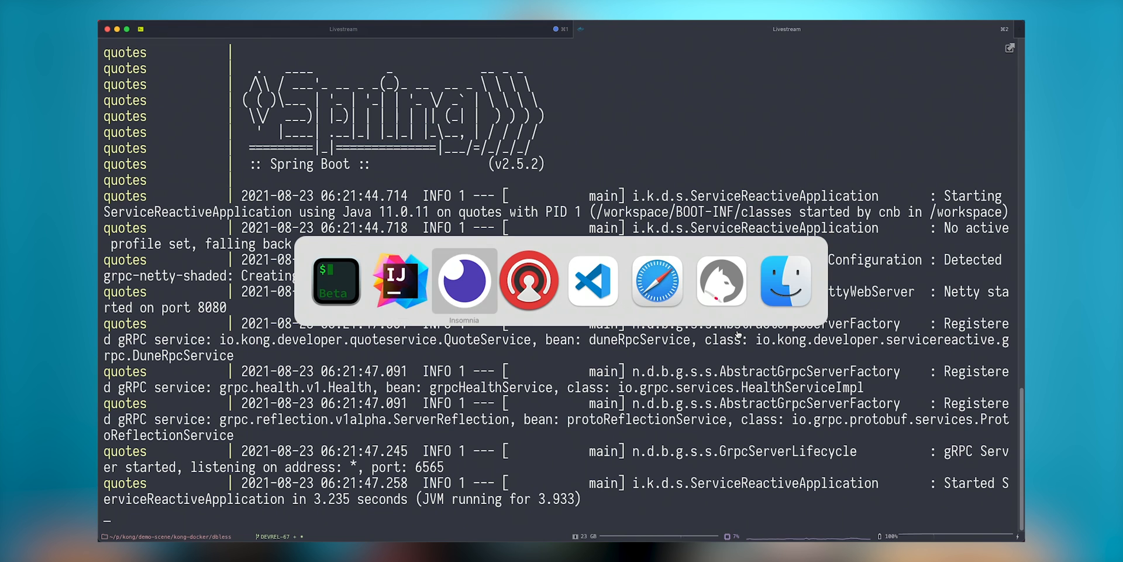
- Create a new GET request named test targeting localhost:8080
left_click(464, 280)
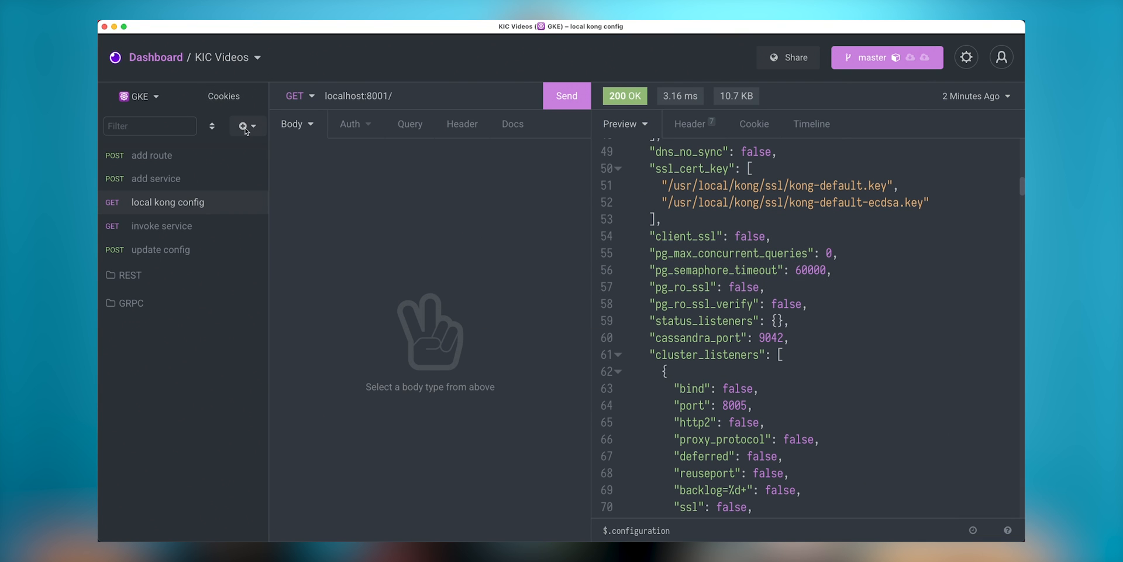
left_click(242, 127)
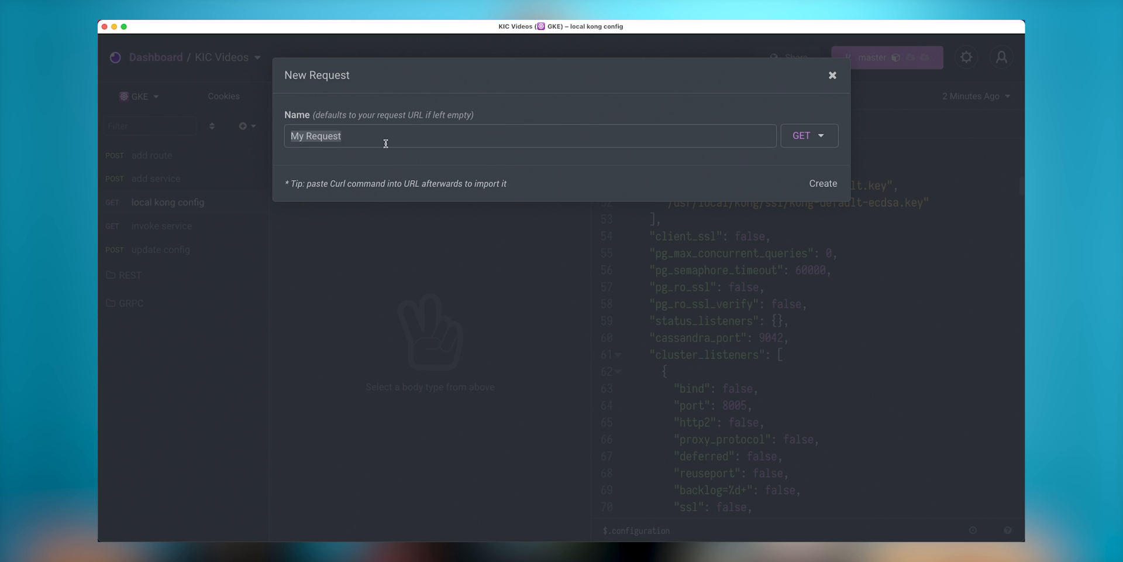
type("test")
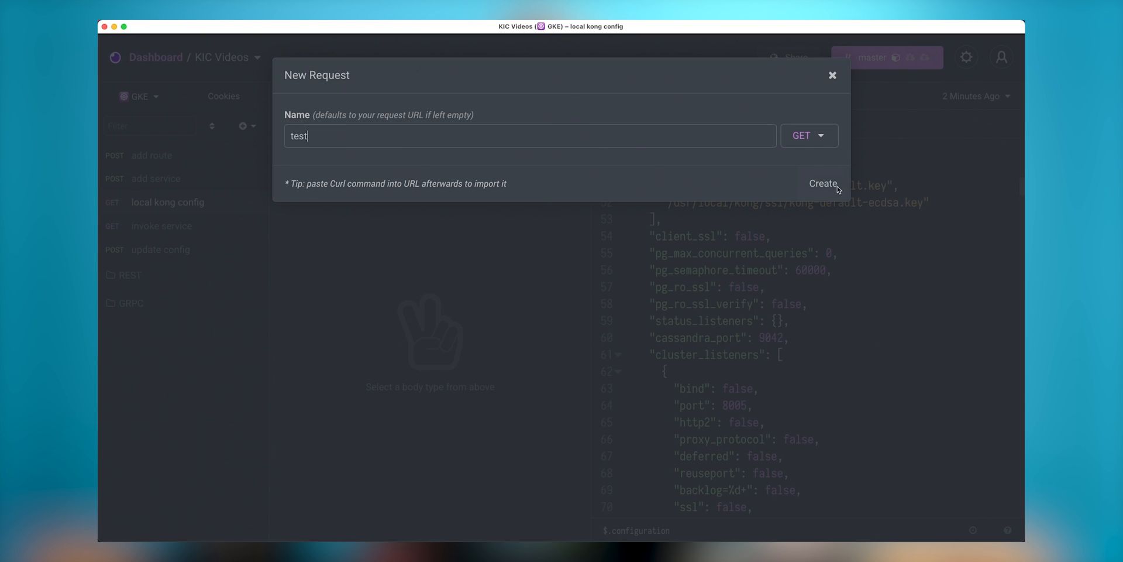
left_click(822, 183)
type("localhost:8080")
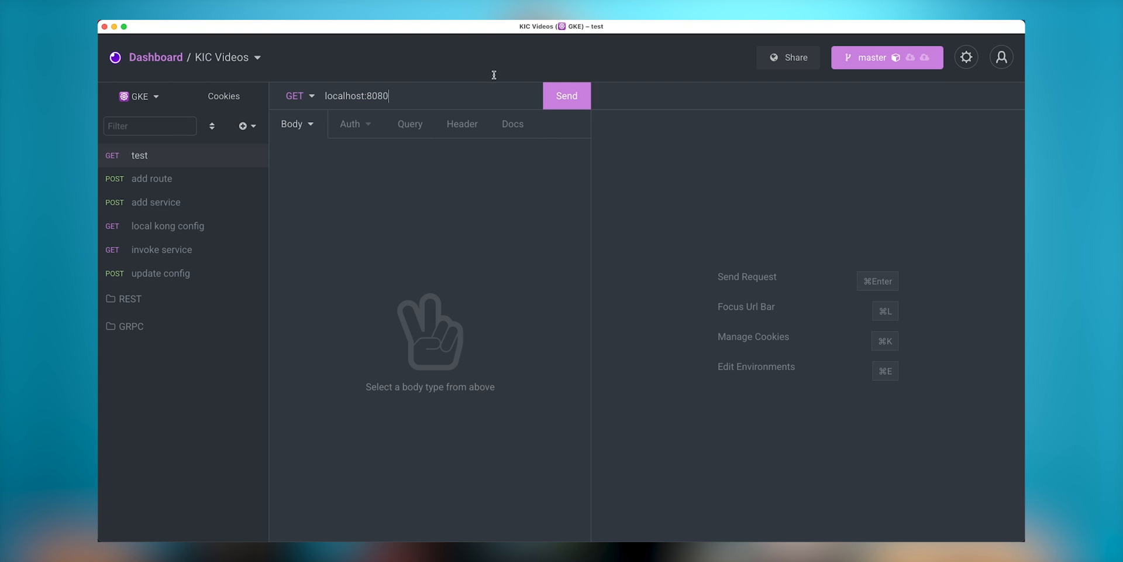
left_click(566, 95)
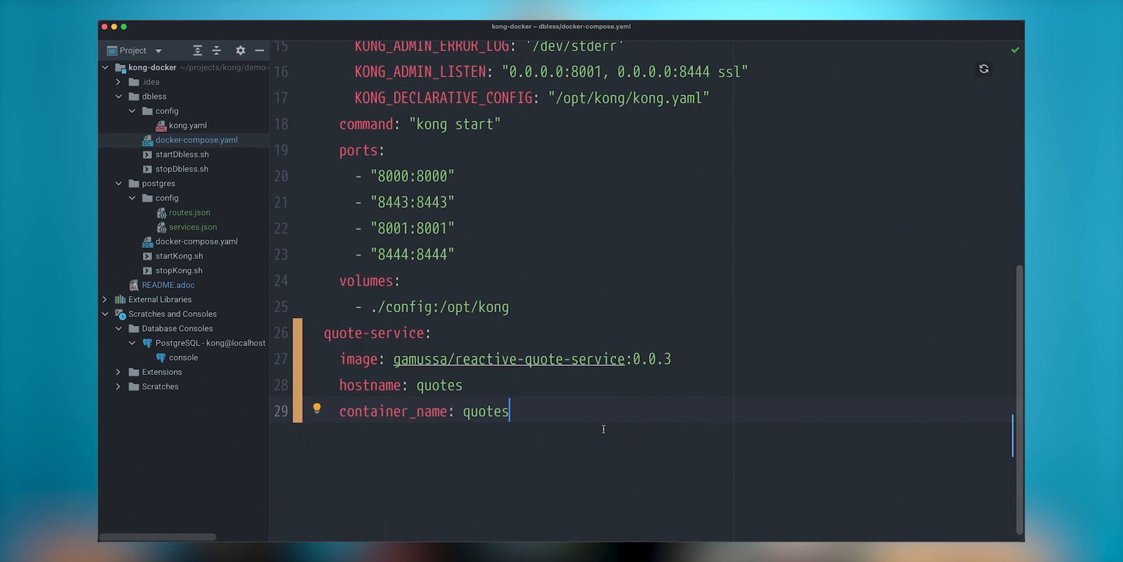
- In dbless kong.yaml, declare quote-service with route quote-service-routes, path /, strip_path true
scroll("down", 3)
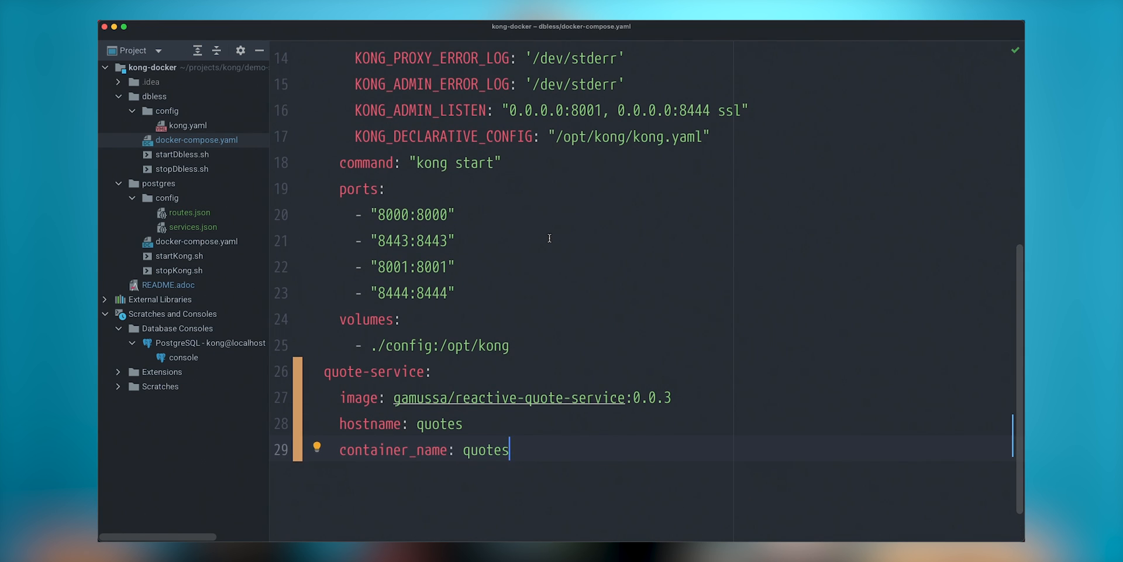
left_click(188, 125)
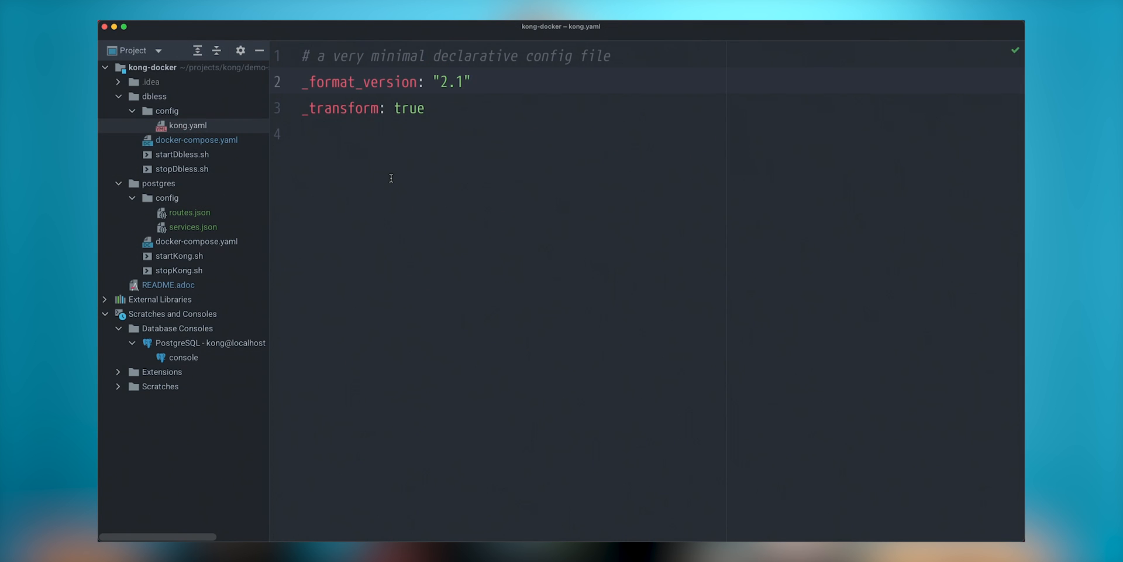
left_click(471, 82)
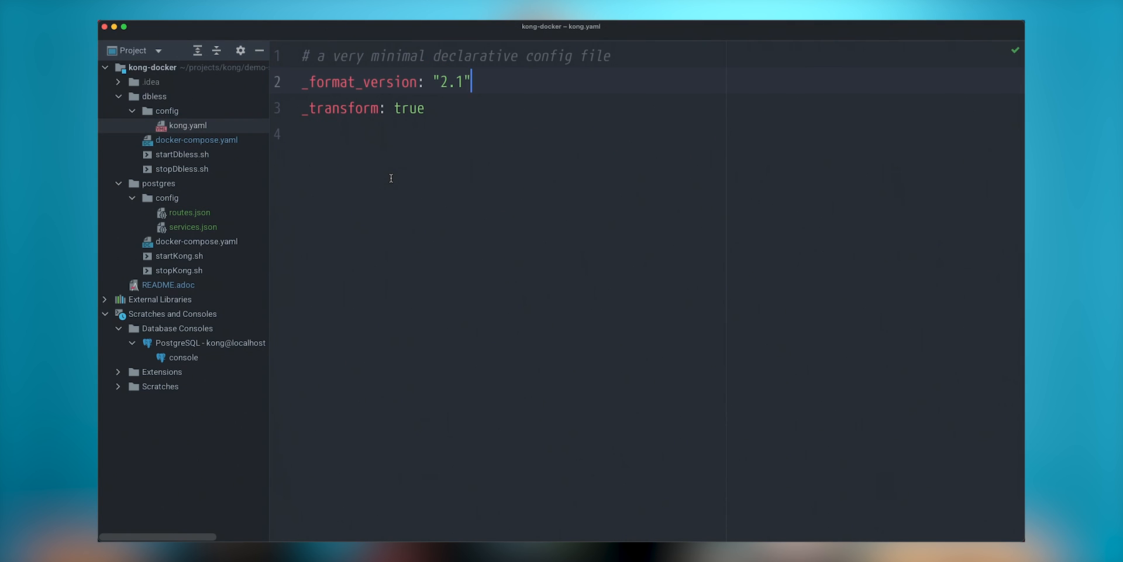
key("enter")
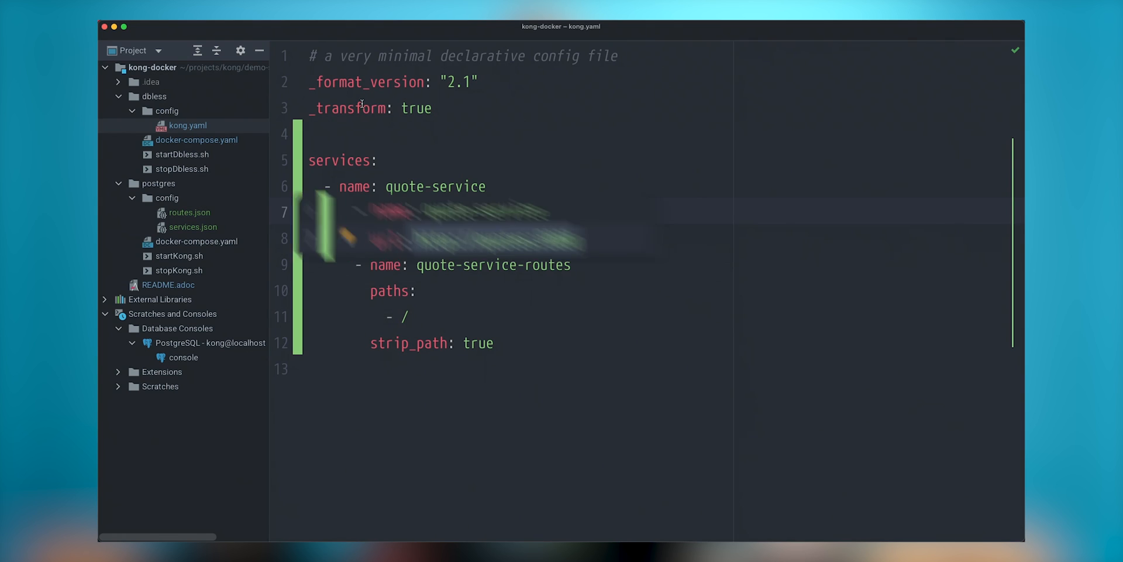
- Switch briefly to the terminal, then return to the editor and reopen kong.yaml
left_click(197, 140)
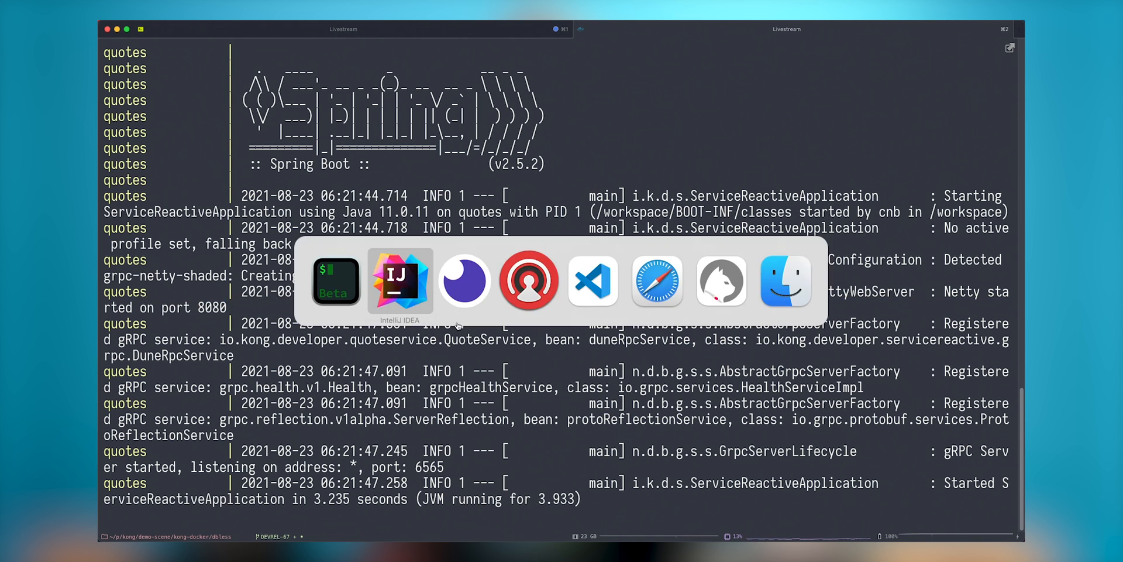
left_click(399, 280)
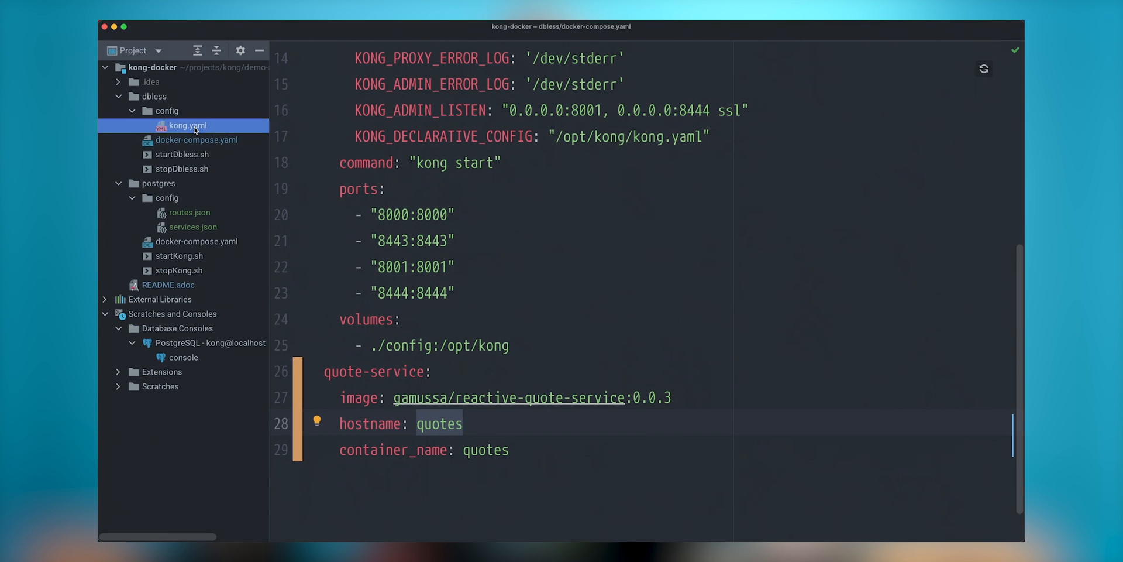
left_click(187, 125)
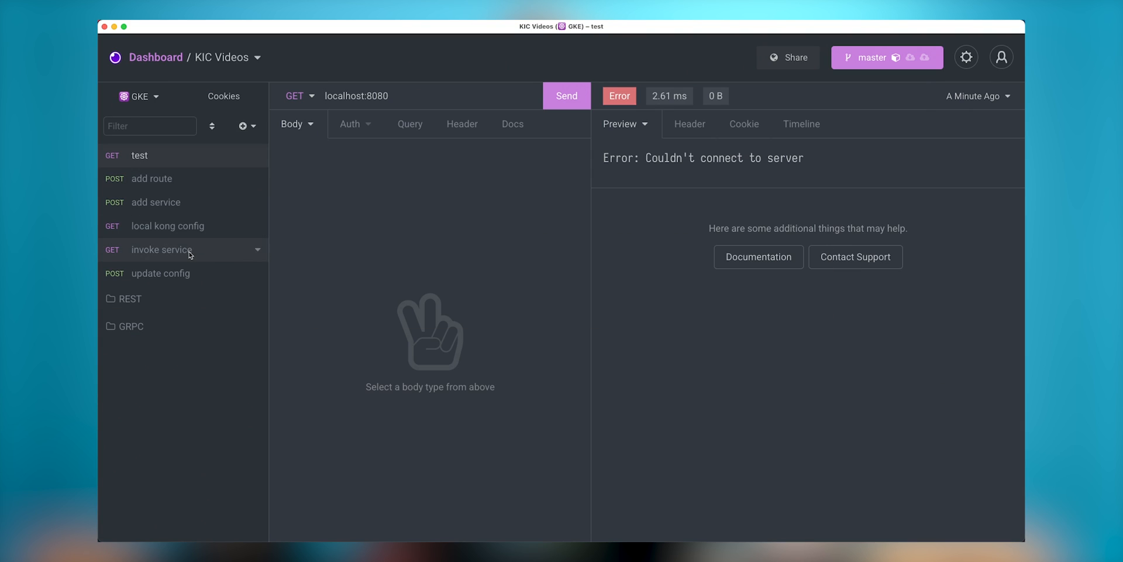
- Upload kong.yaml via the update config POST to localhost:8001/config, getting 201 Created
left_click(161, 273)
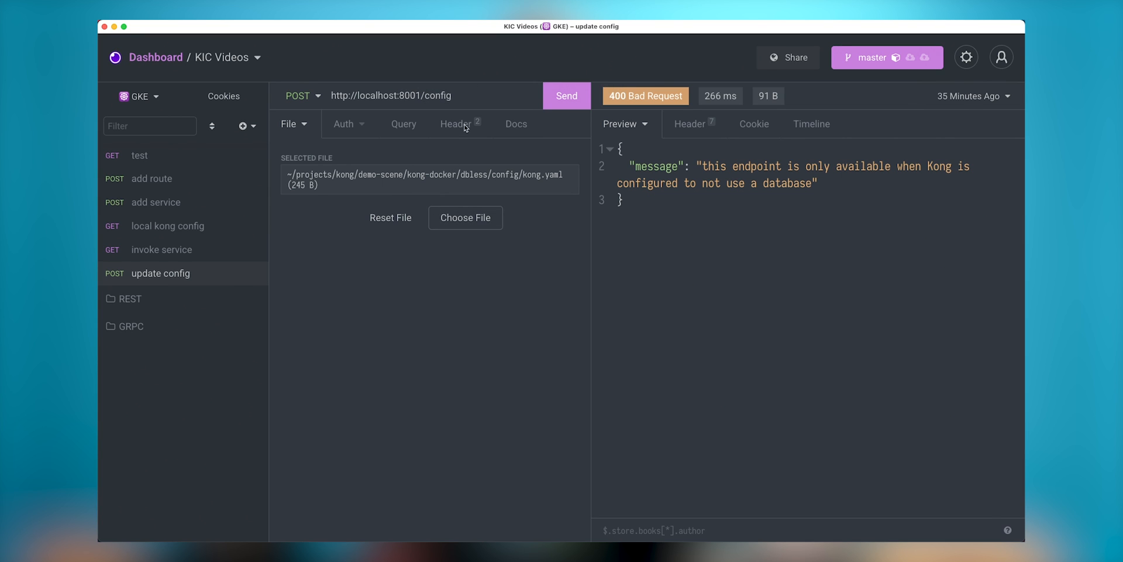
left_click(456, 124)
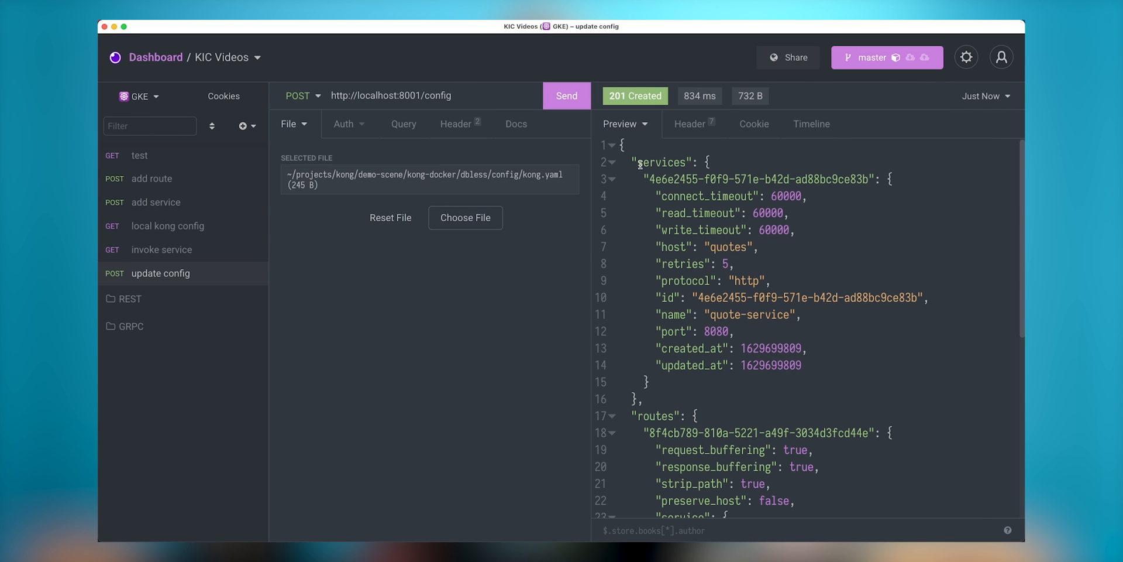
mouse_move(634, 95)
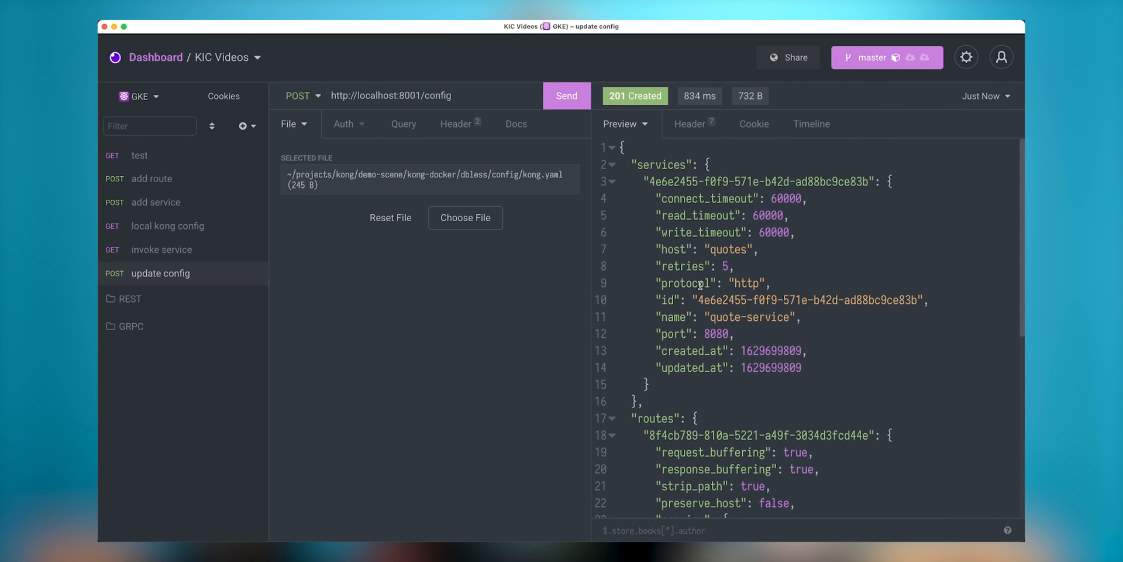
scroll("down", 3)
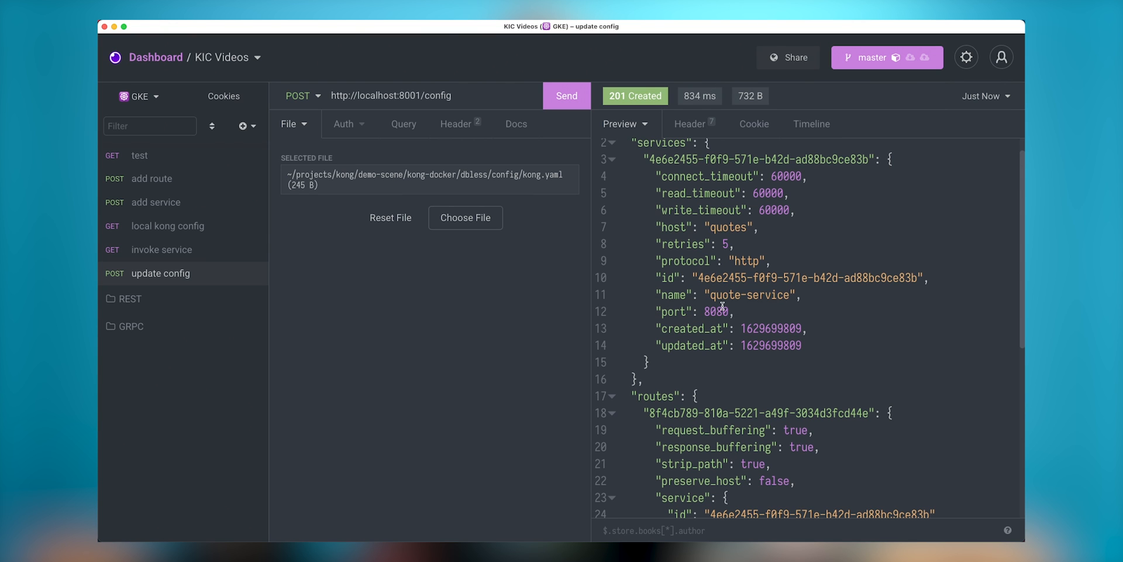
scroll("down", 3)
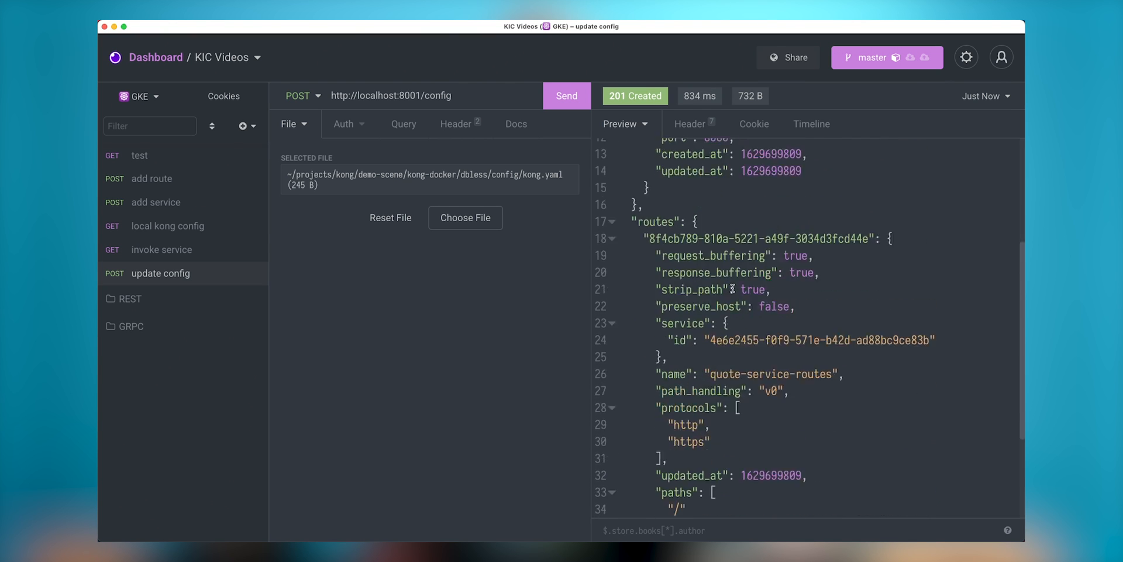
left_click(161, 249)
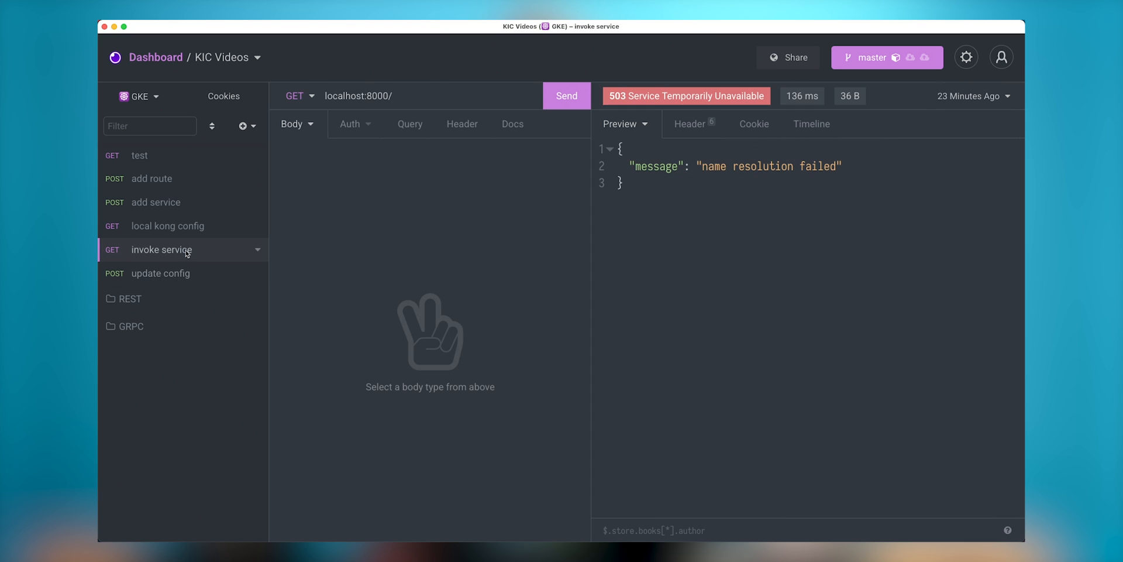
- Call localhost:8000/ five times, getting 200 OK with a new movie quote each time
left_click(566, 95)
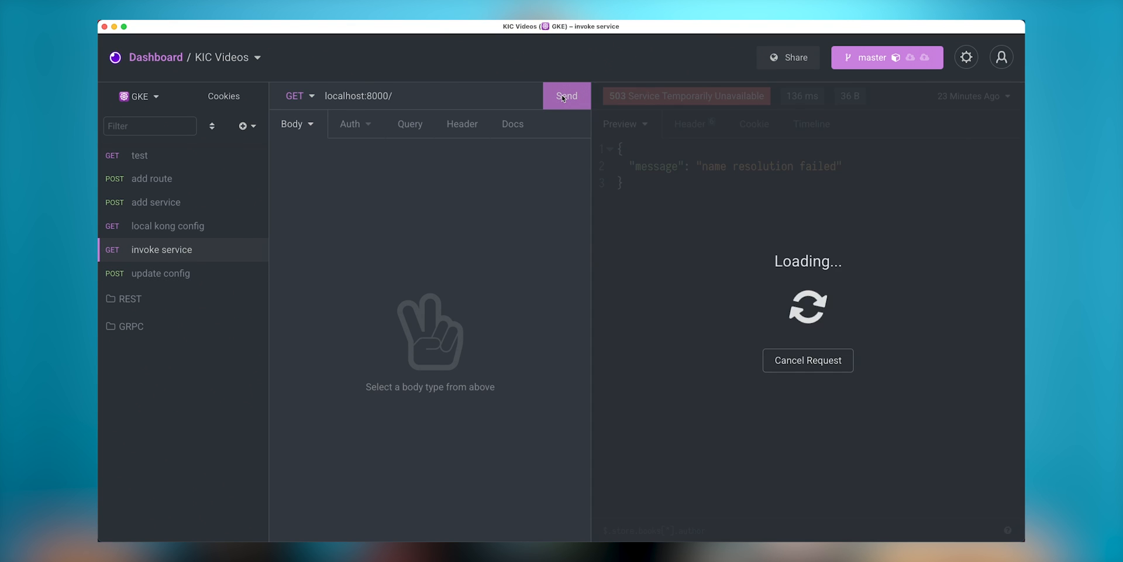
left_click(566, 95)
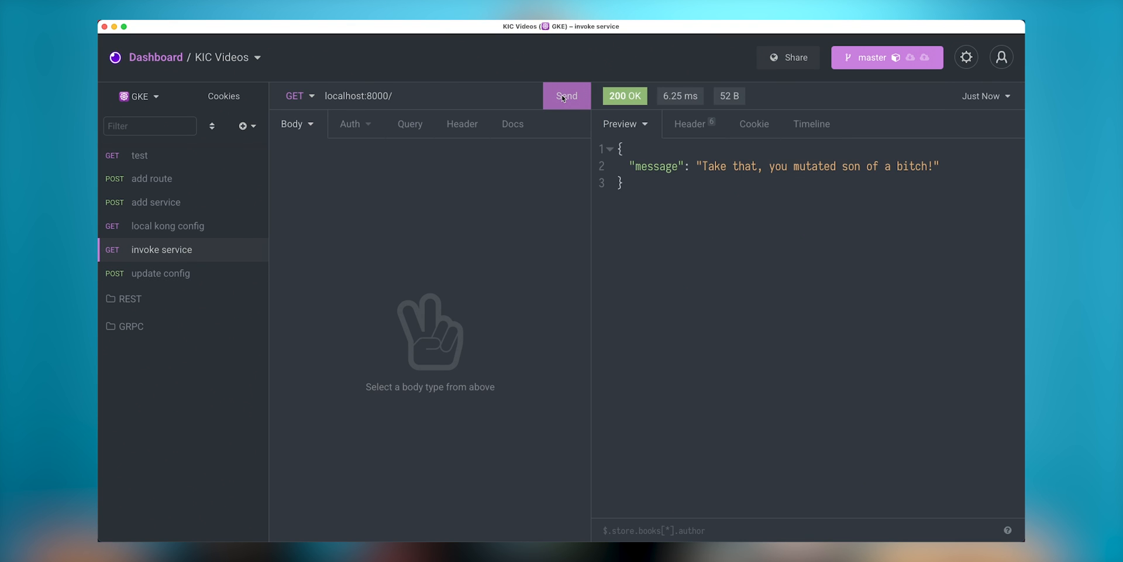
left_click(566, 95)
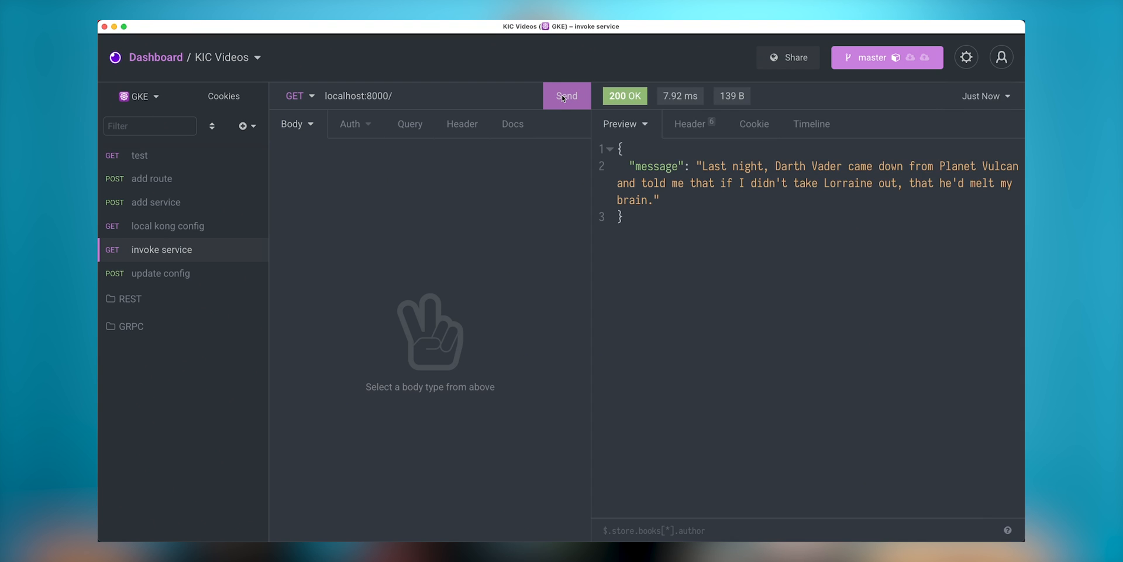
left_click(566, 95)
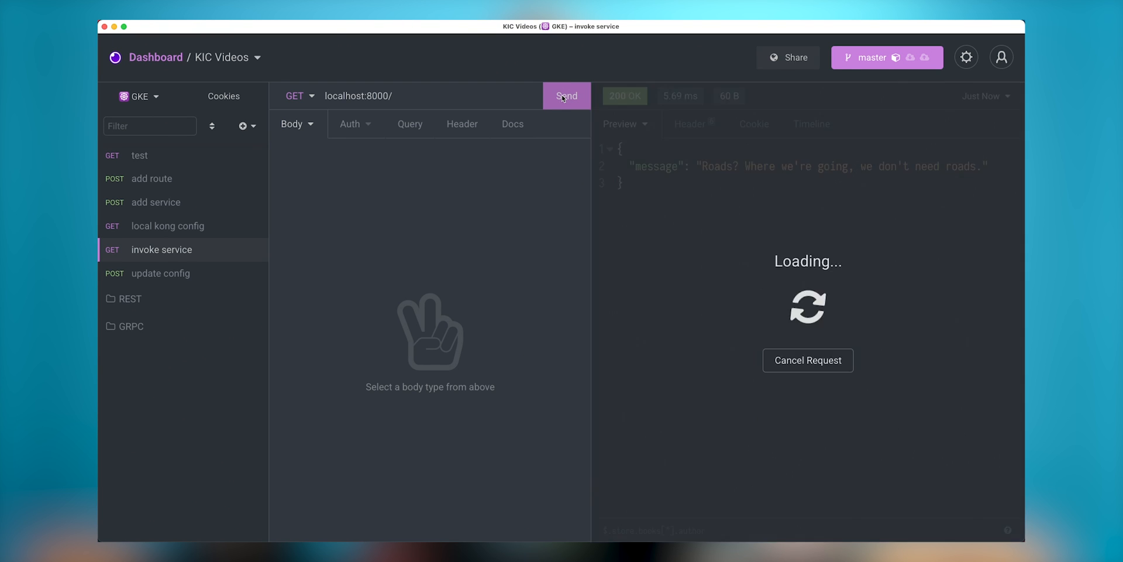
left_click(565, 95)
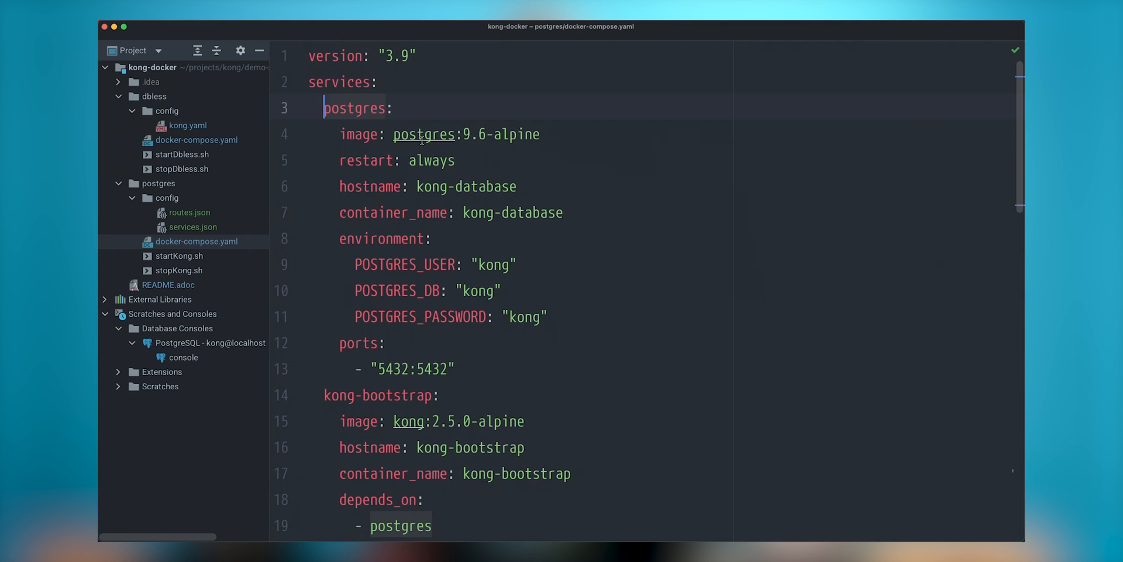
- Highlight the kong-database service definition and its database name setting in the compose file
left_click(394, 134)
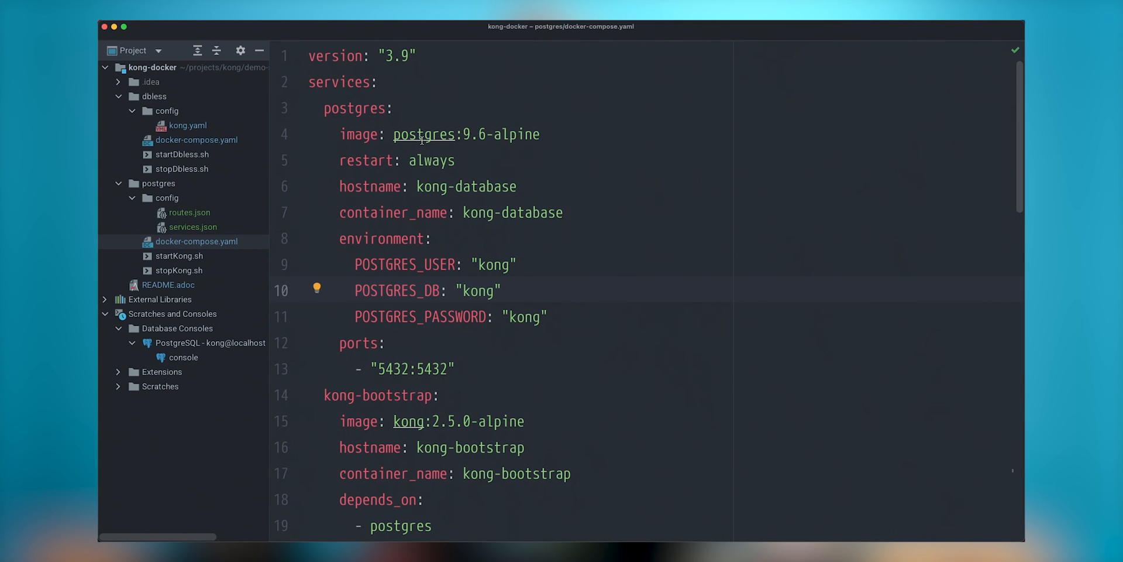
left_click(464, 290)
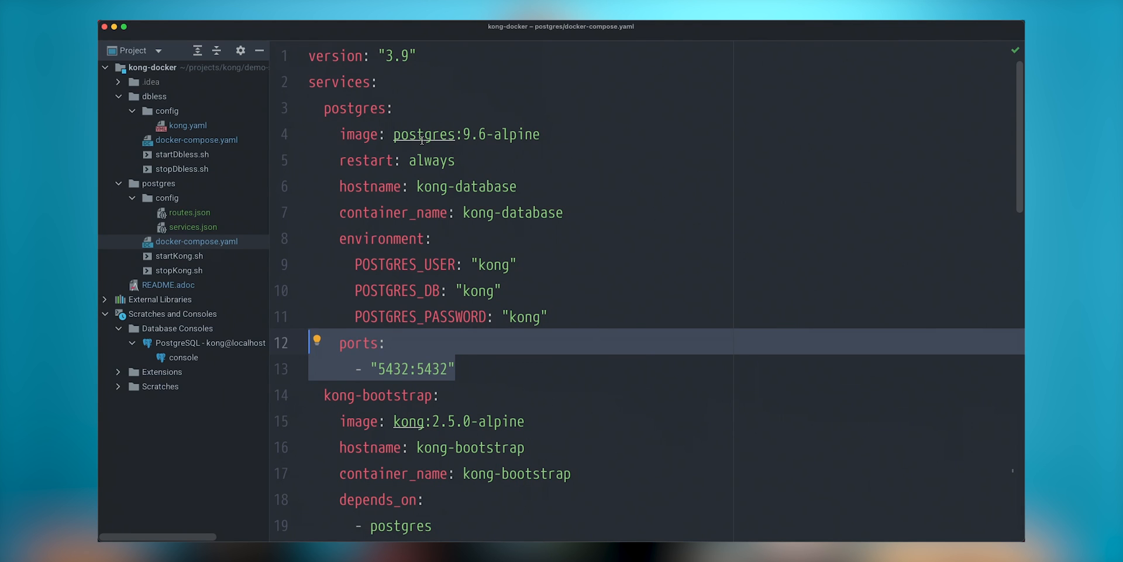
scroll("down", 3)
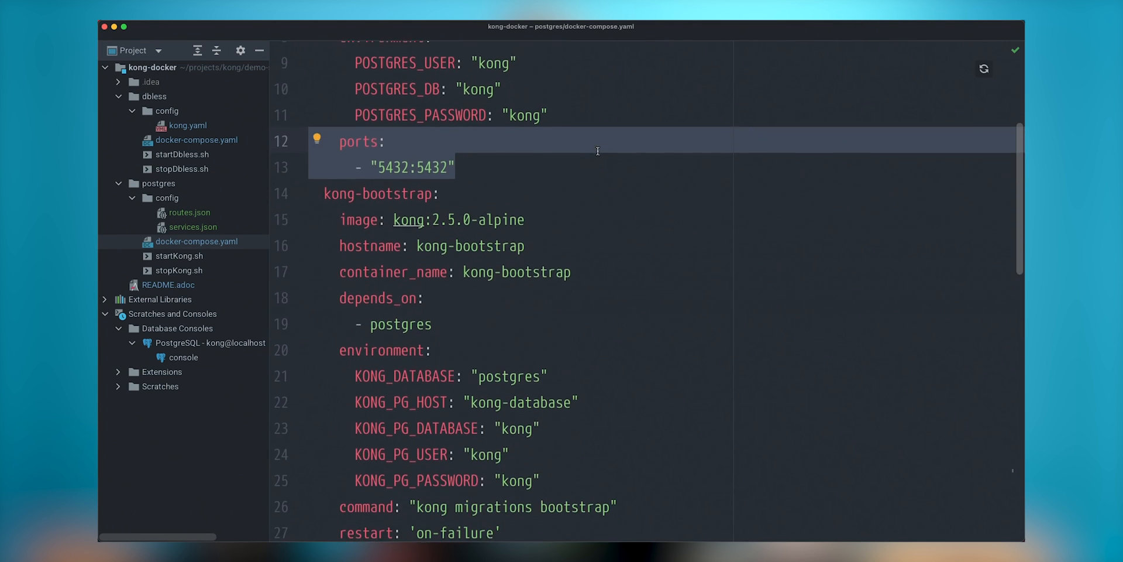
scroll("down", 3)
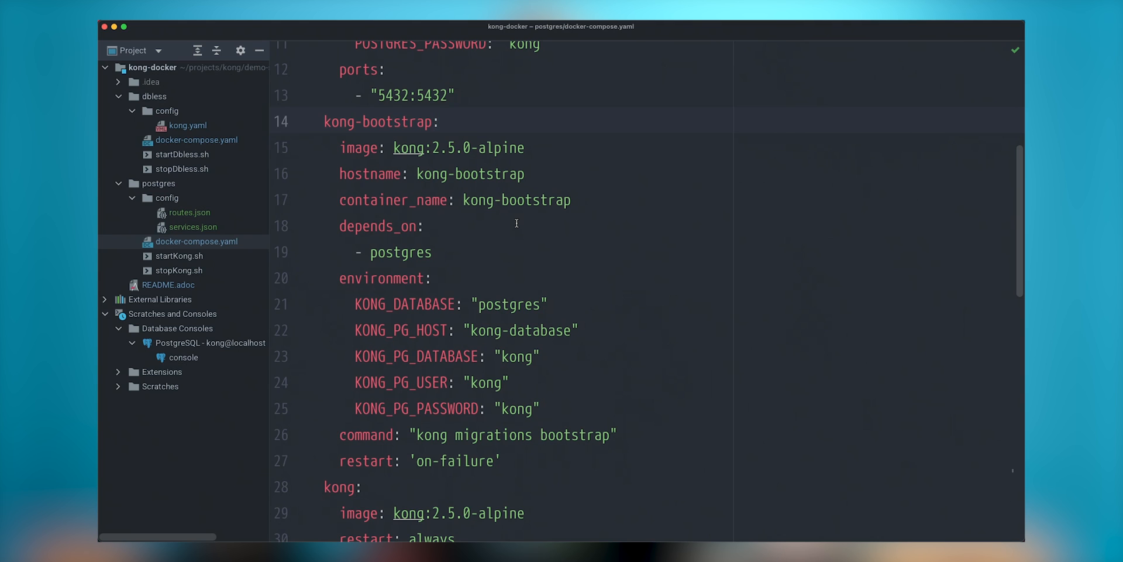
left_click(438, 121)
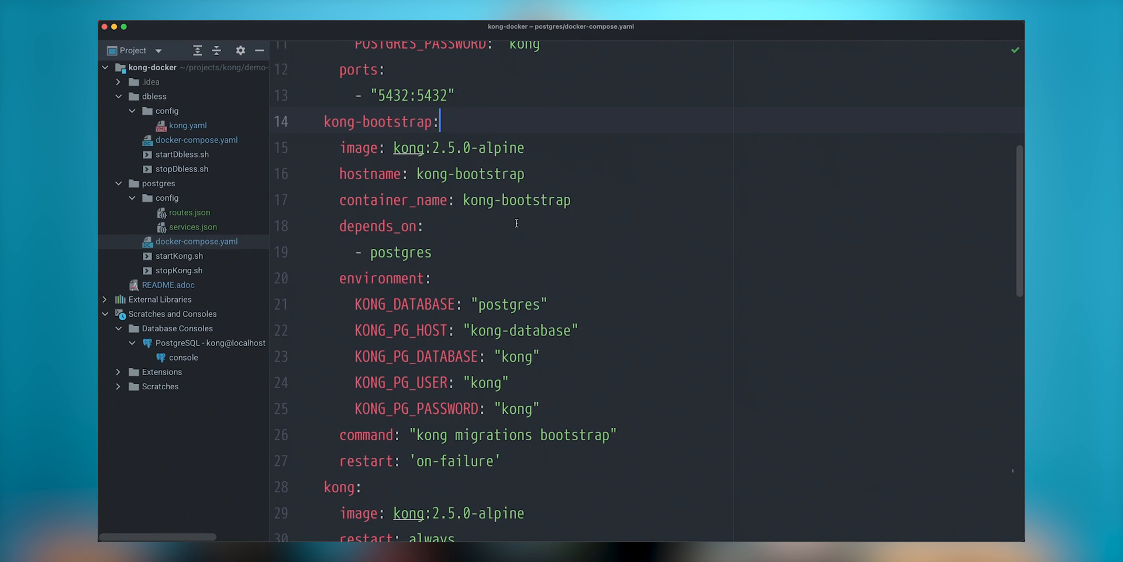
scroll("down", 3)
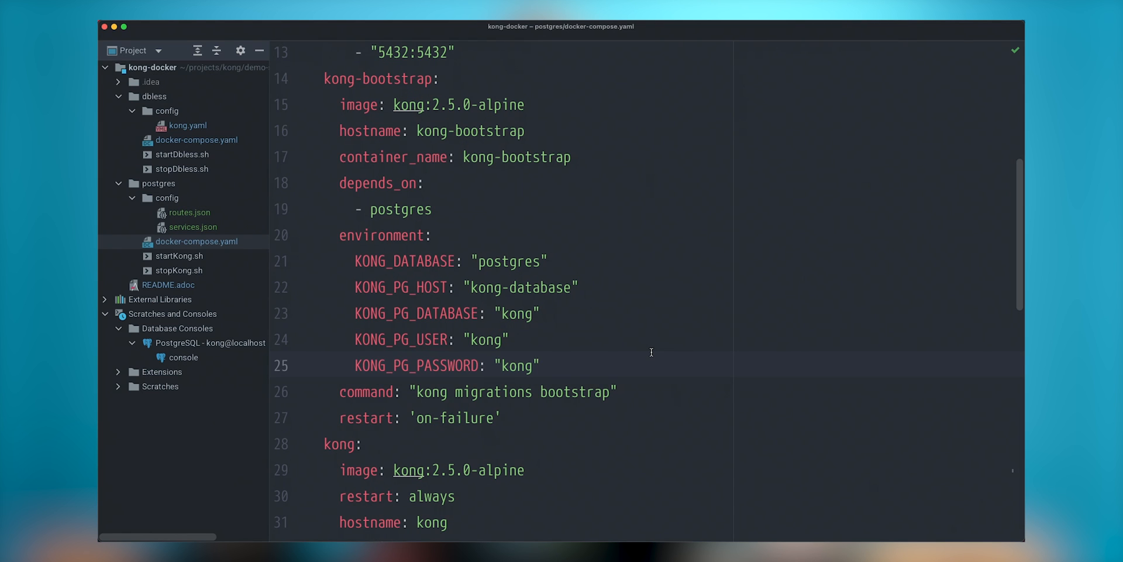
scroll("down", 3)
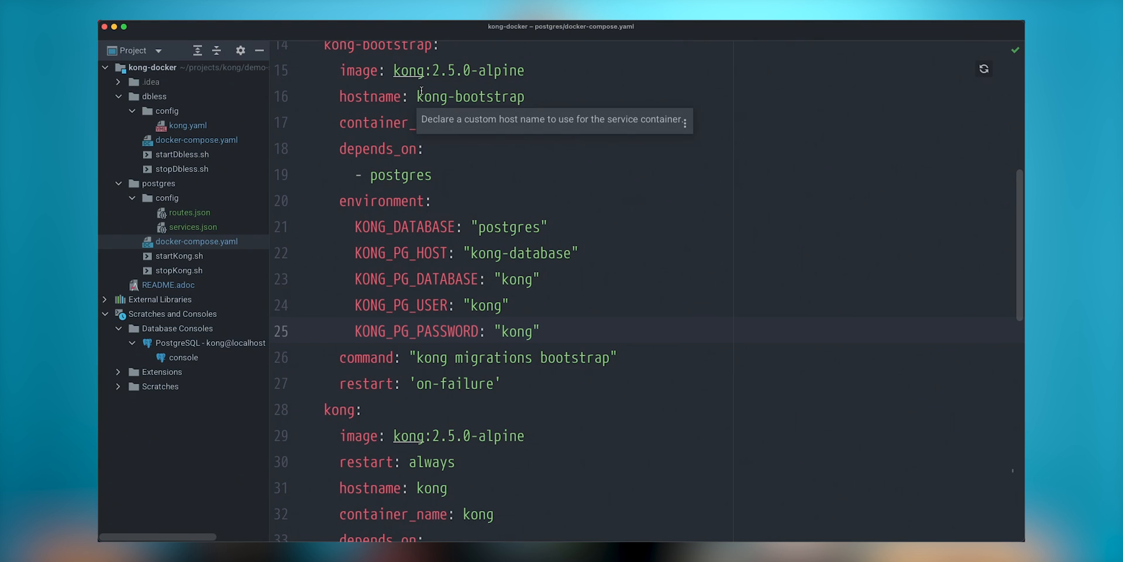
scroll("down", 3)
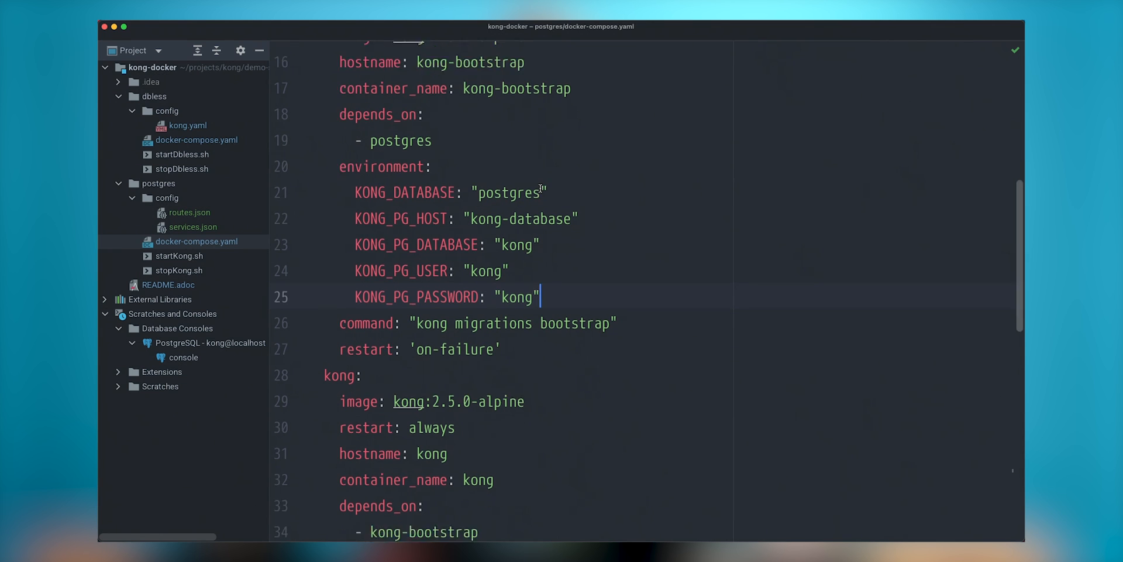
- Scroll through the Postgres compose file to review the kong service ports and kong-net network
scroll("down", 3)
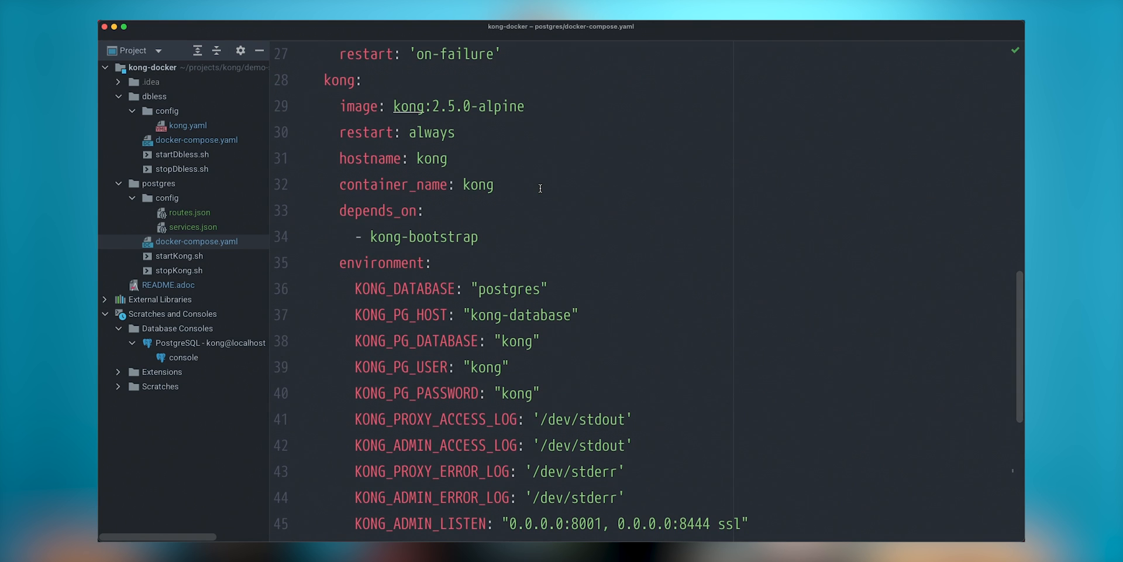
scroll("down", 3)
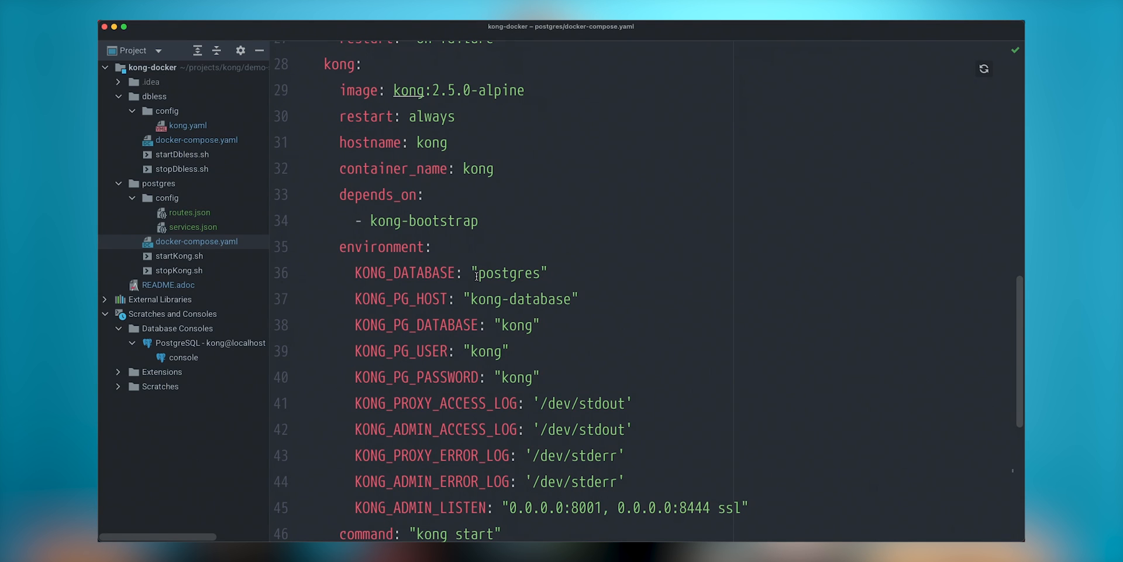
double_click(507, 272)
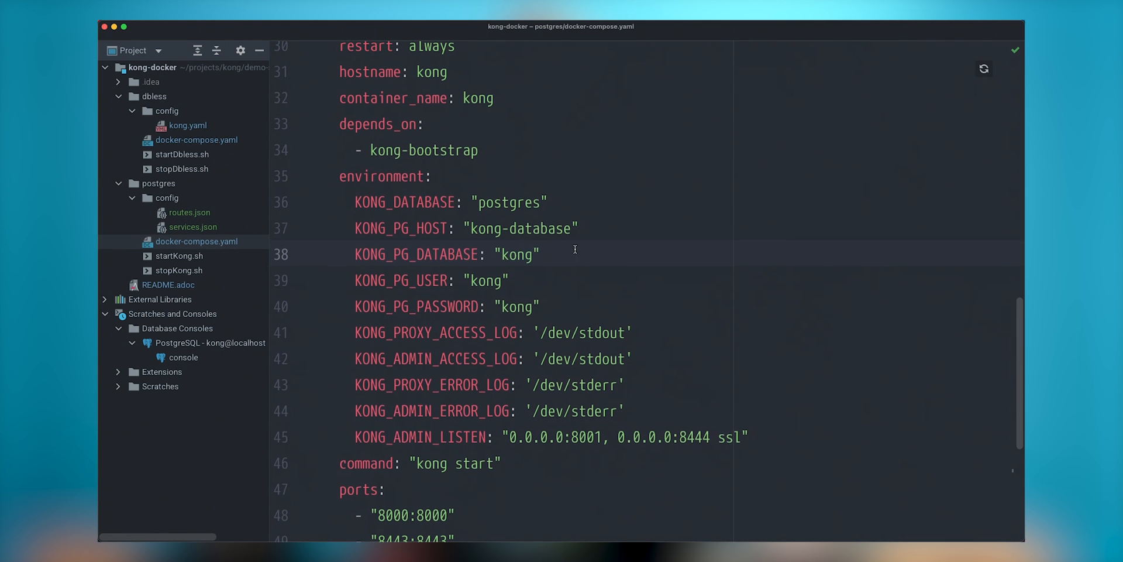
scroll("down", 3)
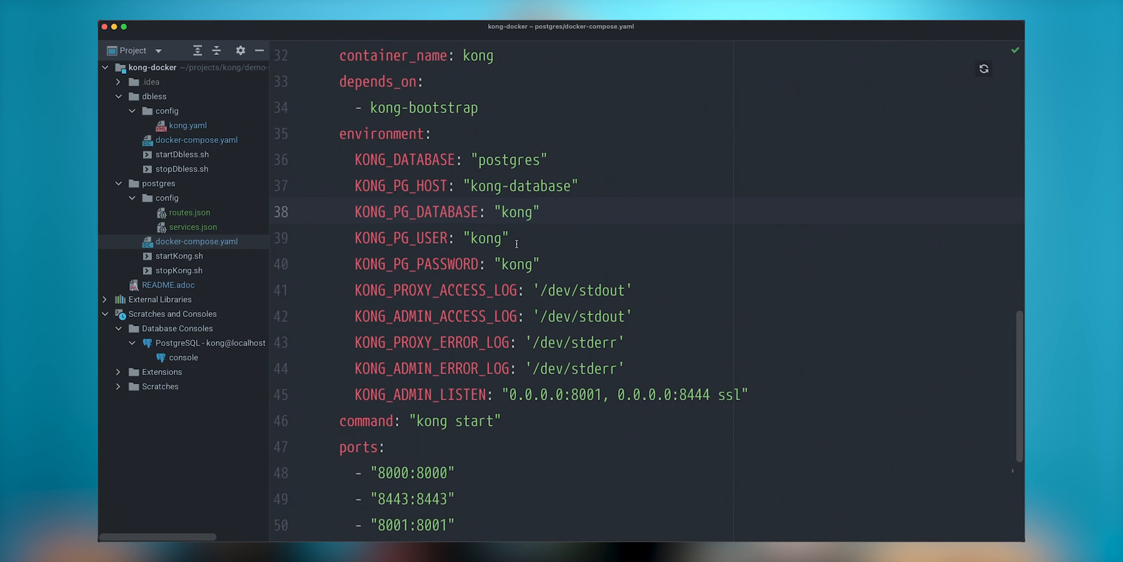
scroll("down", 3)
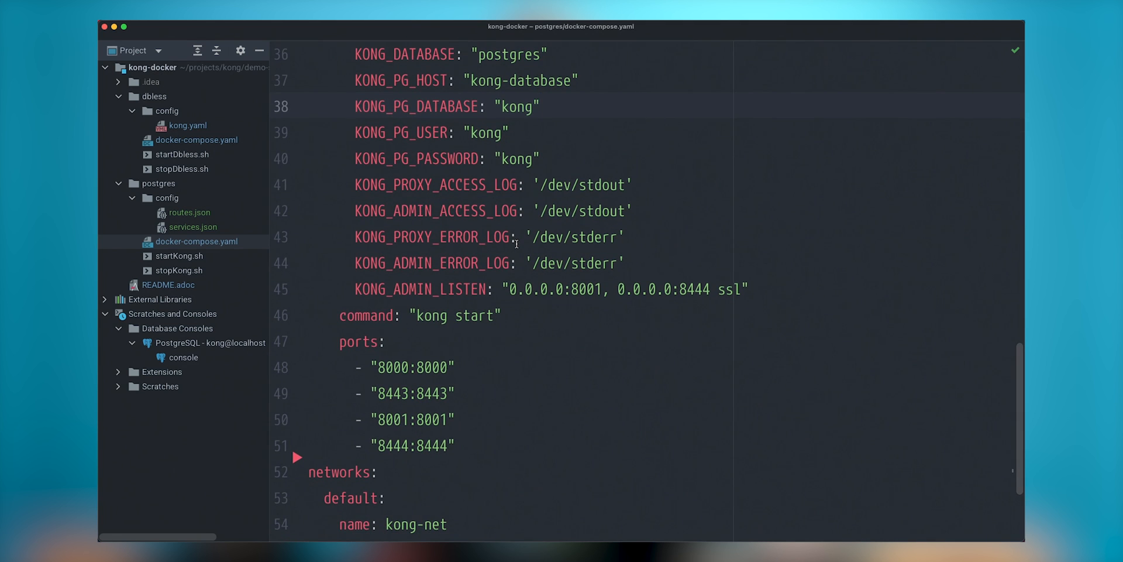
scroll("down", 3)
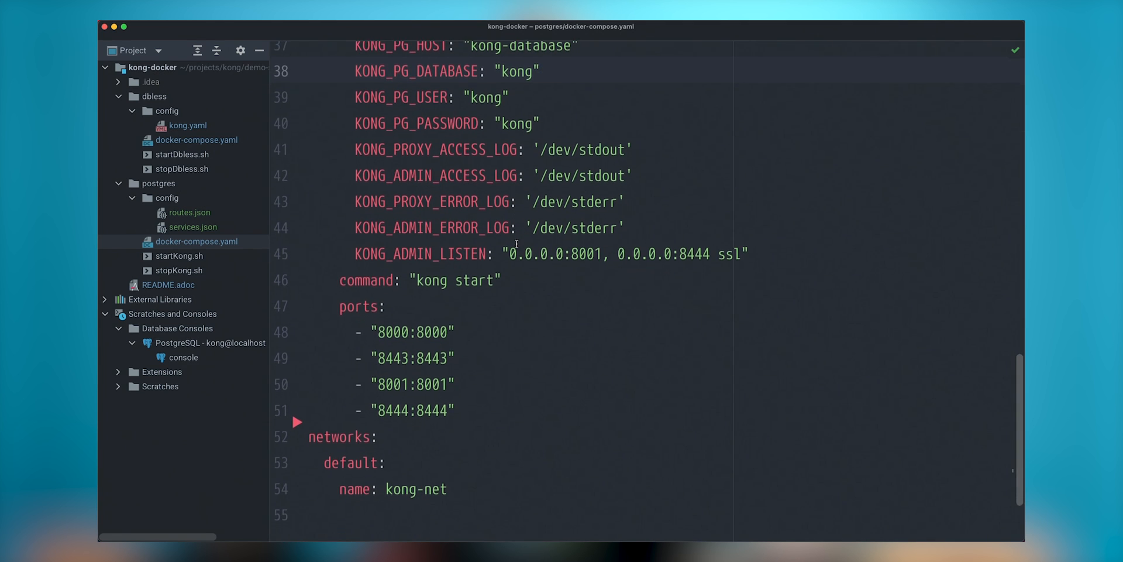
scroll("down", 3)
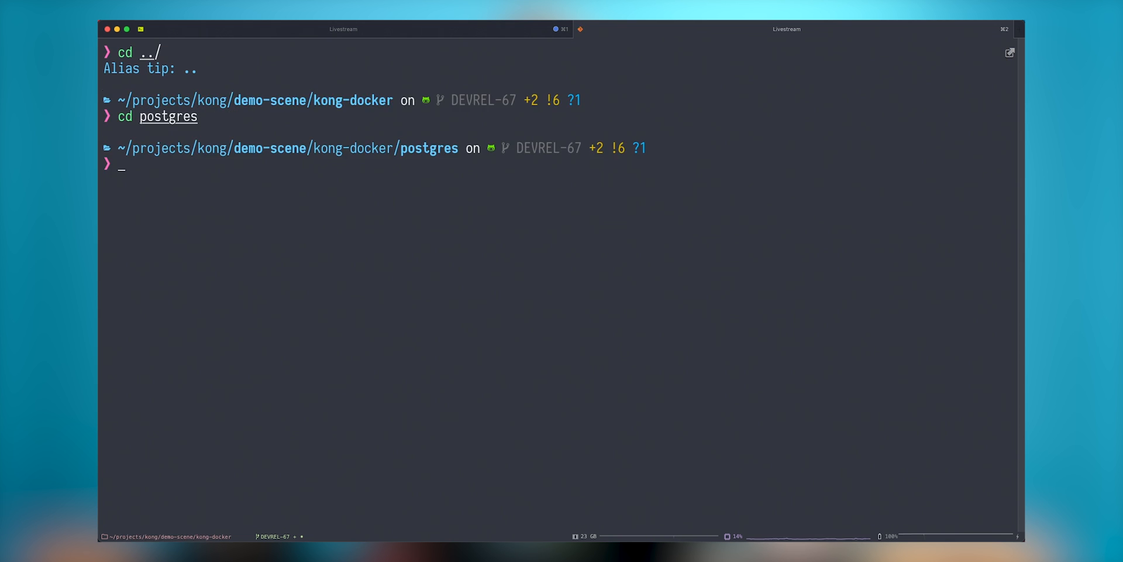
- Run the dcupd alias to bring up kong-net, kong-database, kong-bootstrap and kong
type("dcupd")
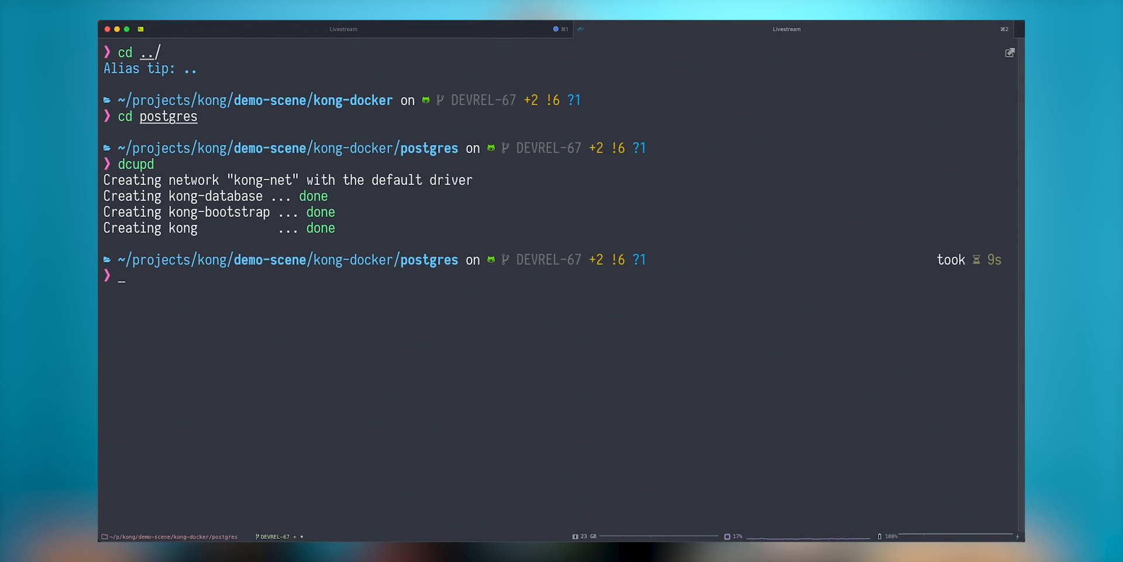
key("cmd+tab")
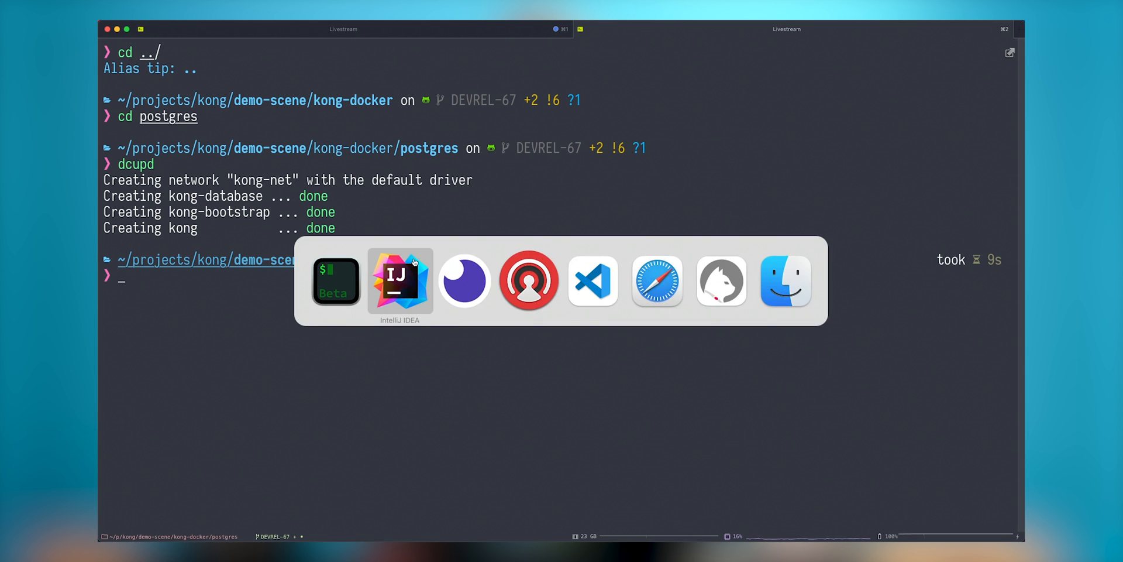
- Confirm the PostgreSQL kong data source, refresh its schema, and view the empty services table
left_click(400, 280)
type("data")
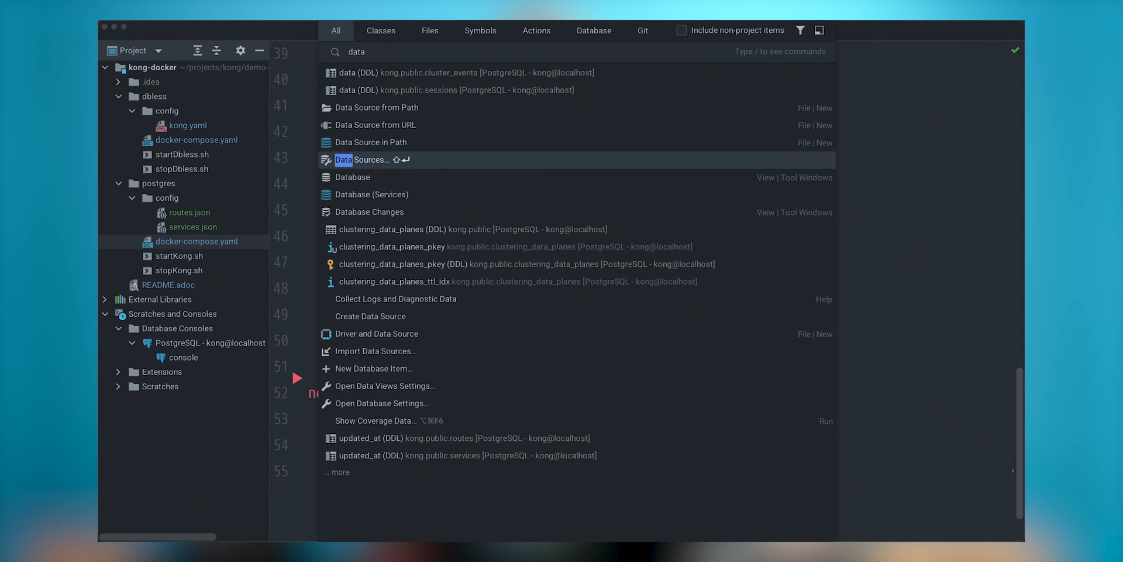
left_click(358, 159)
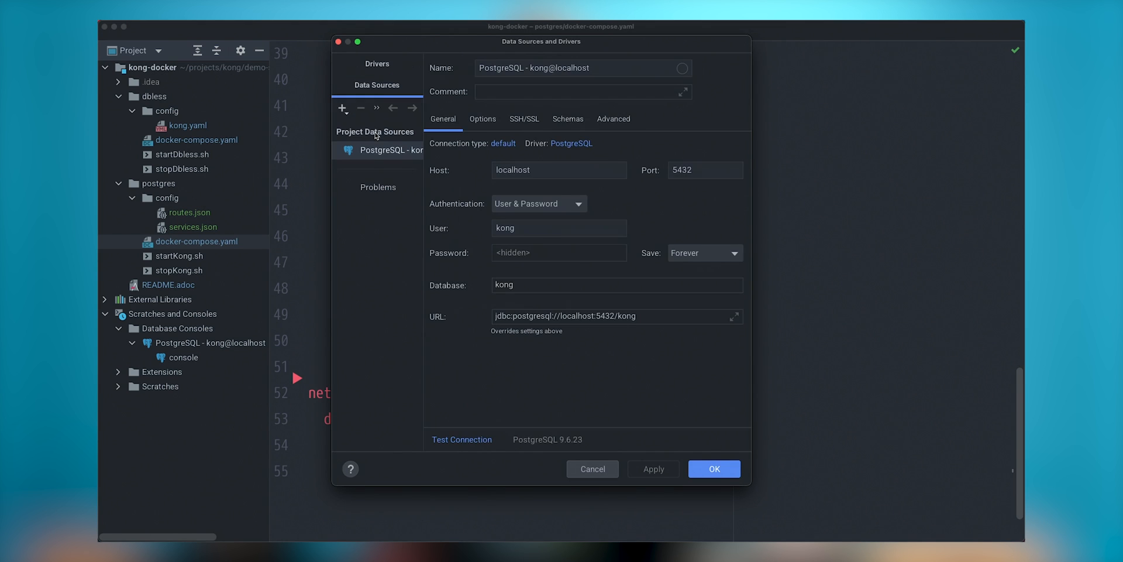
mouse_move(732, 405)
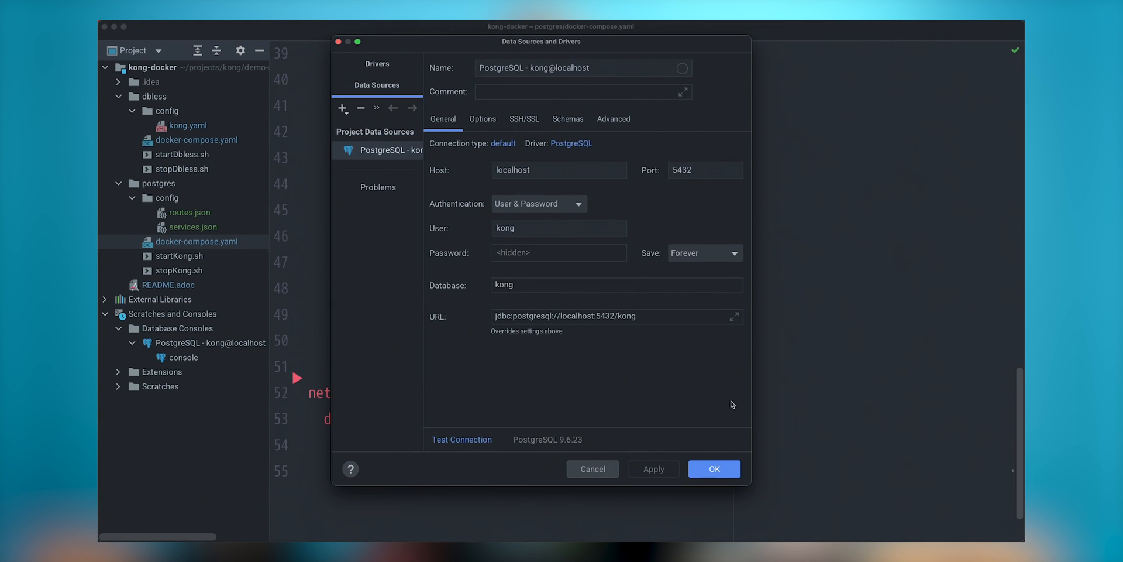
left_click(713, 468)
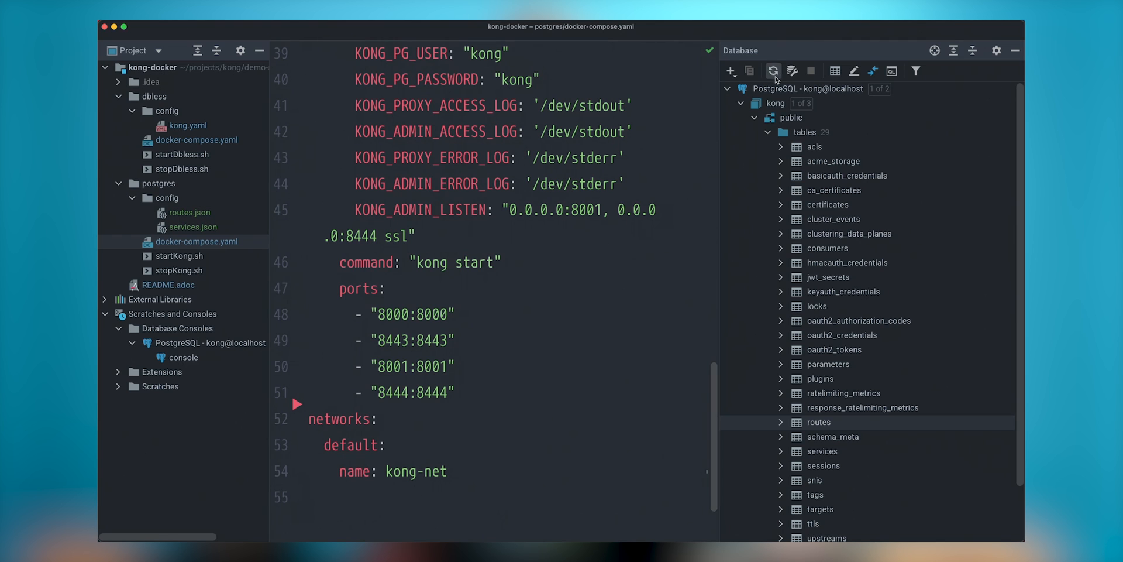
left_click(773, 71)
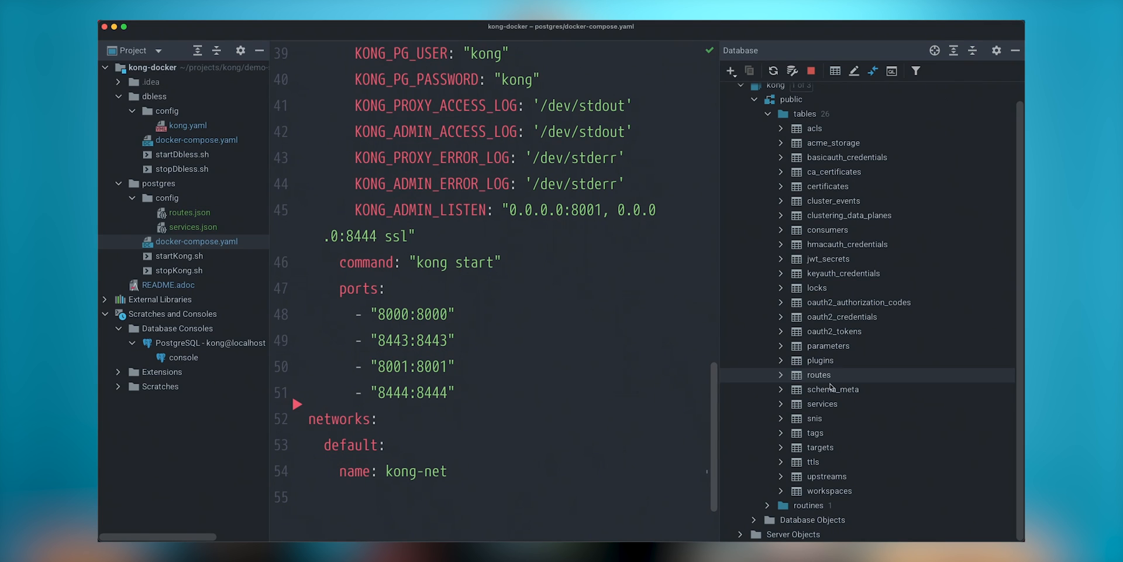
double_click(822, 403)
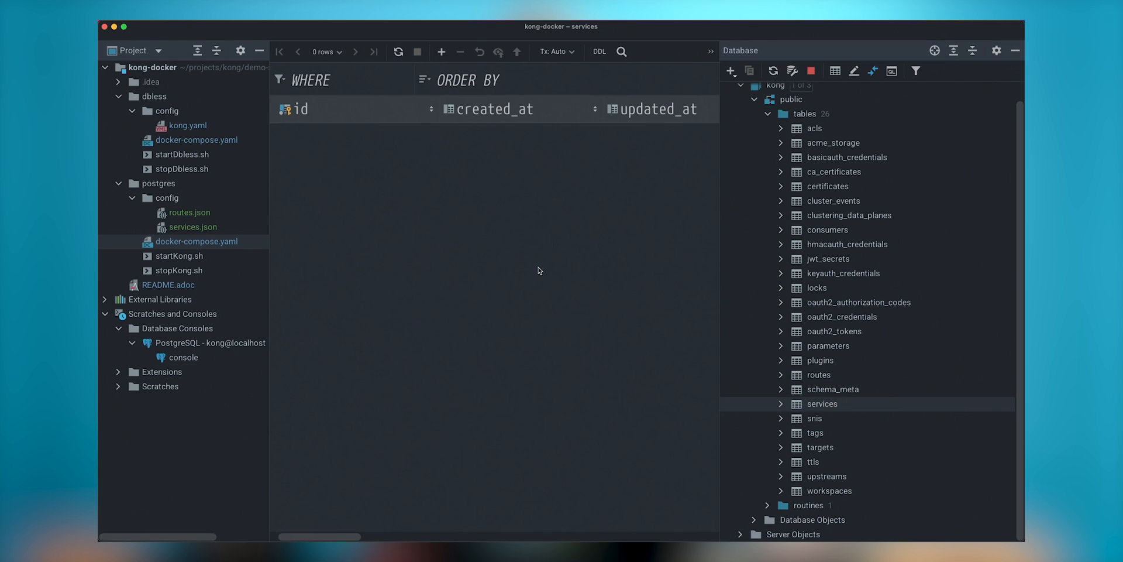
scroll("right", 3)
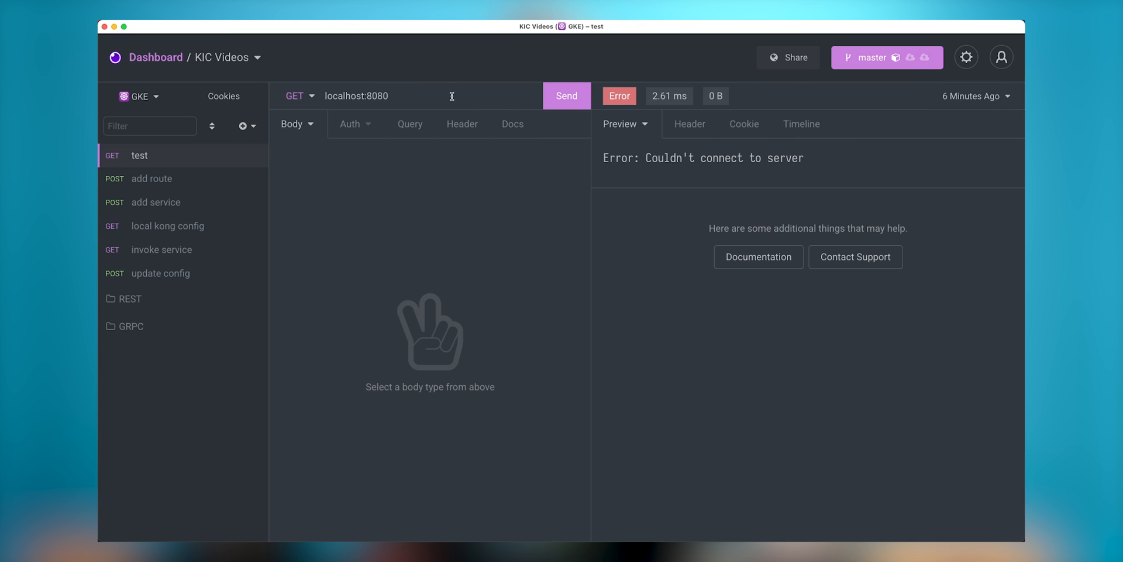
- Point the Insomnia test request at localhost:8001/service instead of localhost:8080
key("backspace")
type("1/service")
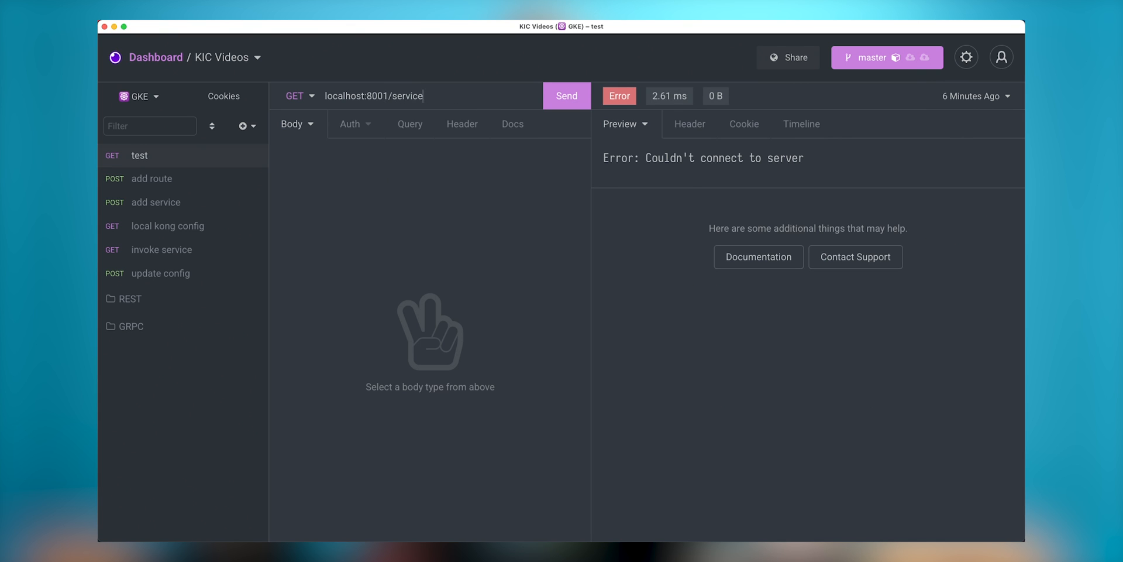
left_click(566, 95)
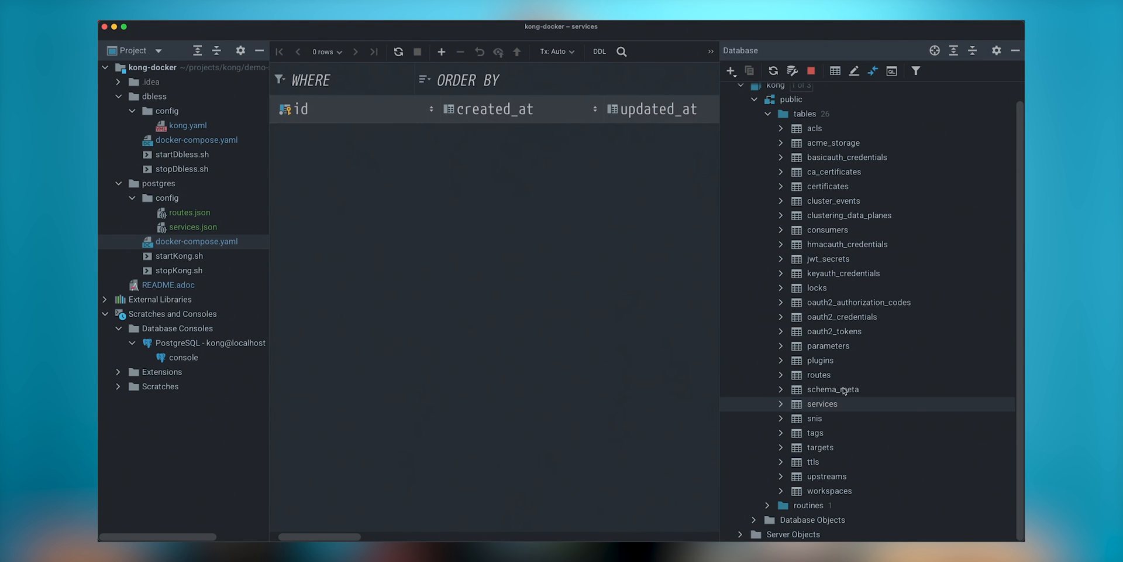
- View the empty routes table, then reopen postgres/docker-compose.yaml from the Project tree
left_click(817, 375)
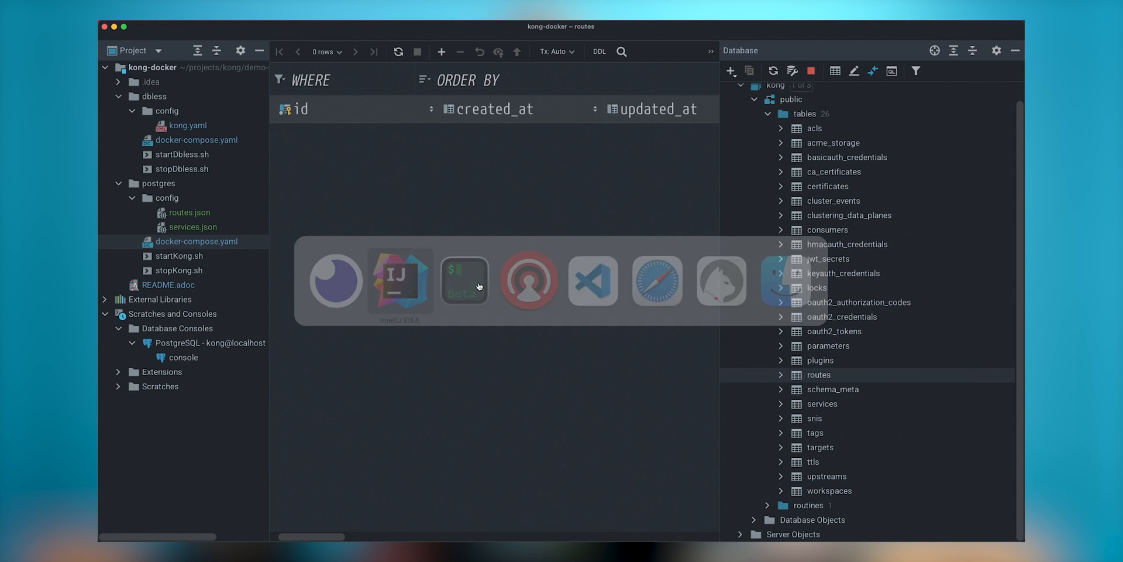
left_click(197, 242)
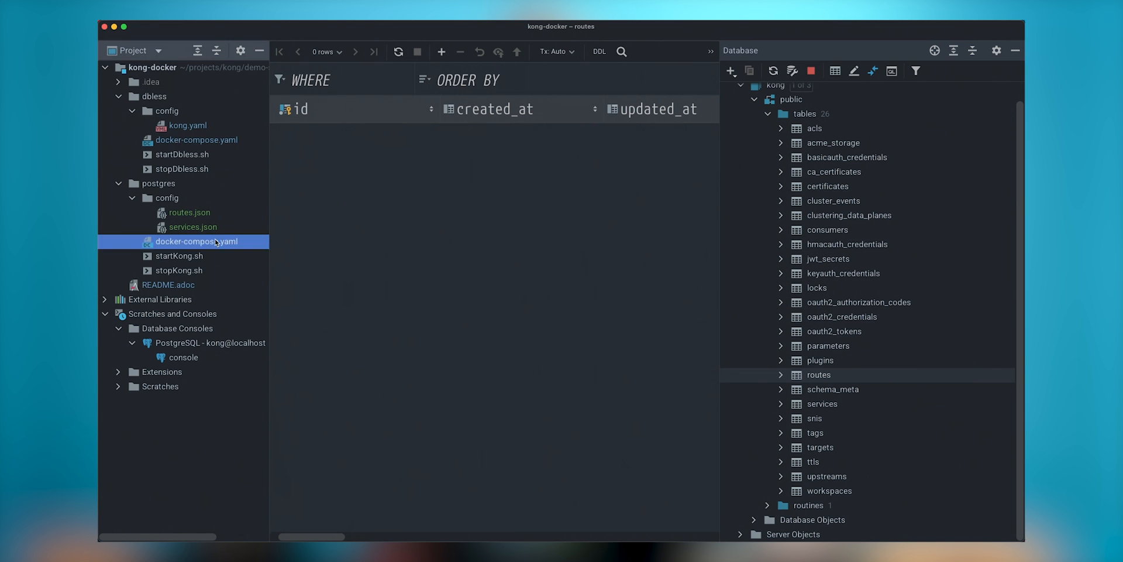
double_click(197, 240)
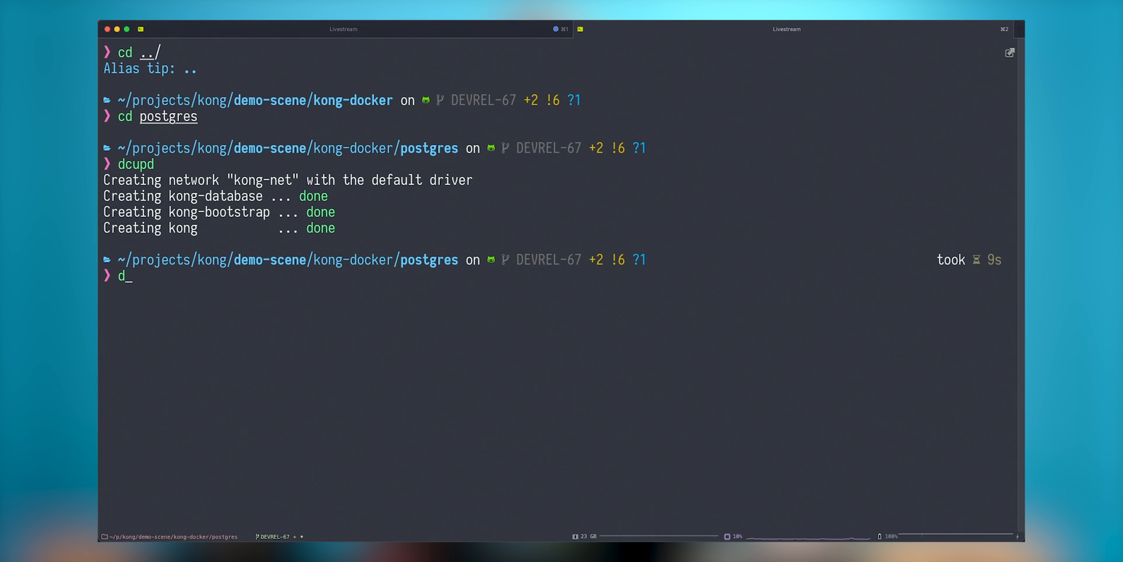
- Add quote-service (gamussa/reactive-quote-service:0.0.3, hostname quotes) to the compose file and rerun compose up
type("cupd")
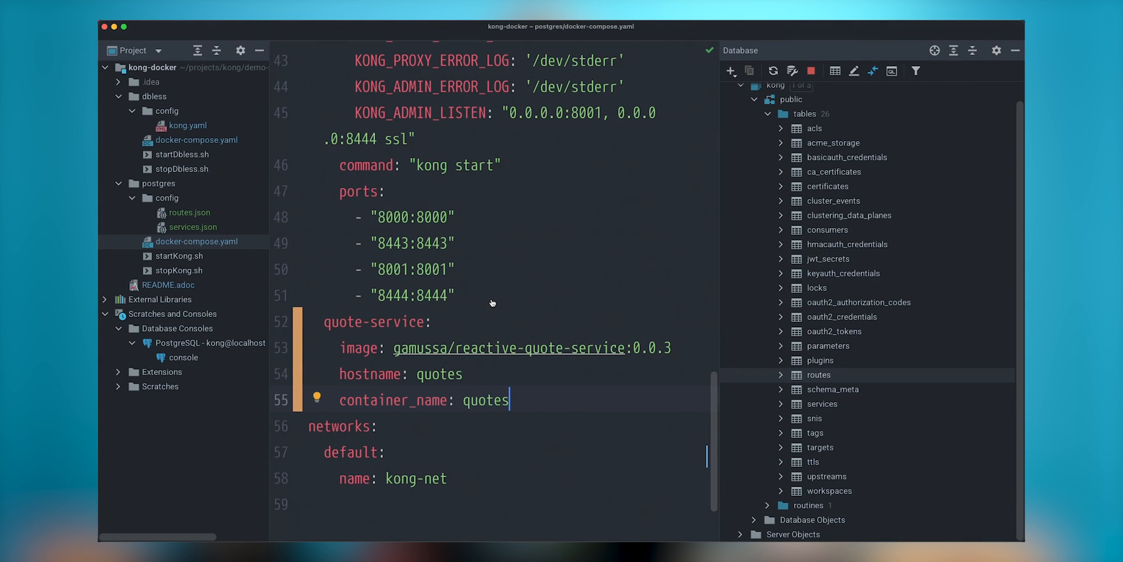
key("cmd+tab")
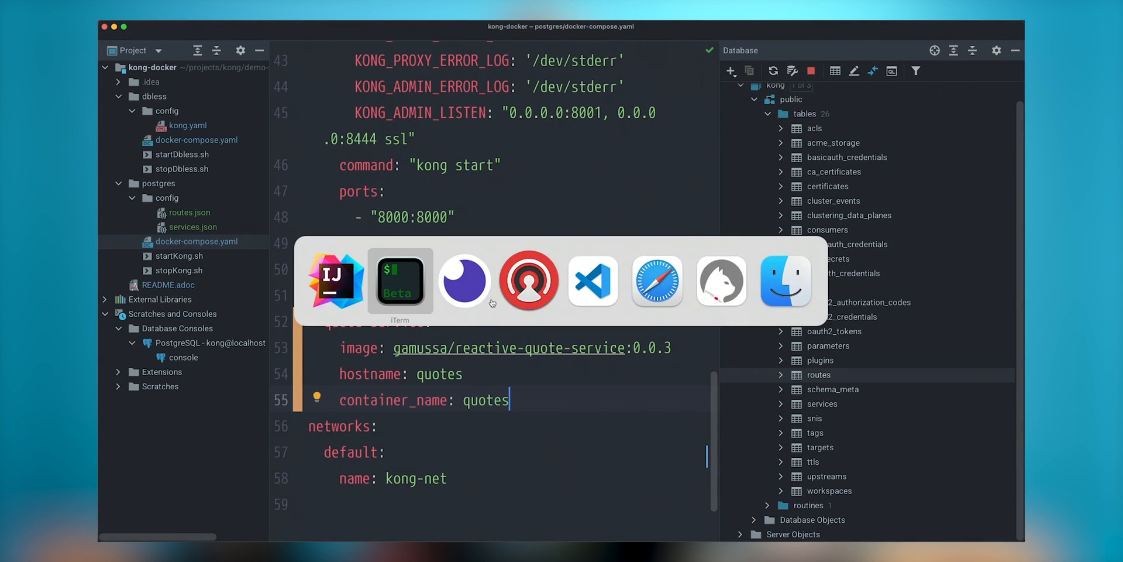
left_click(399, 280)
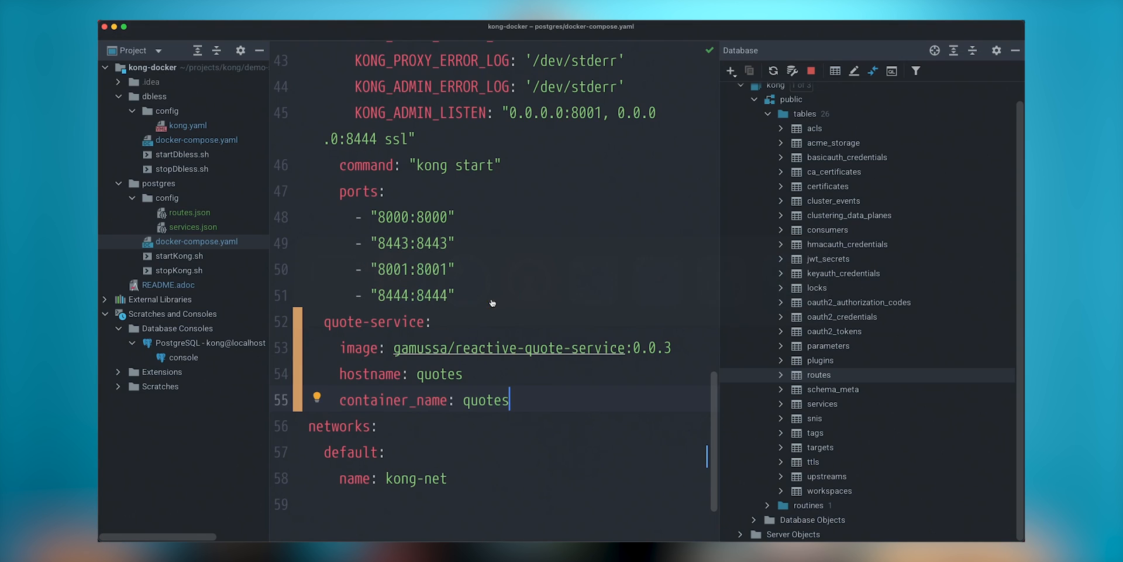
key("cmd+tab")
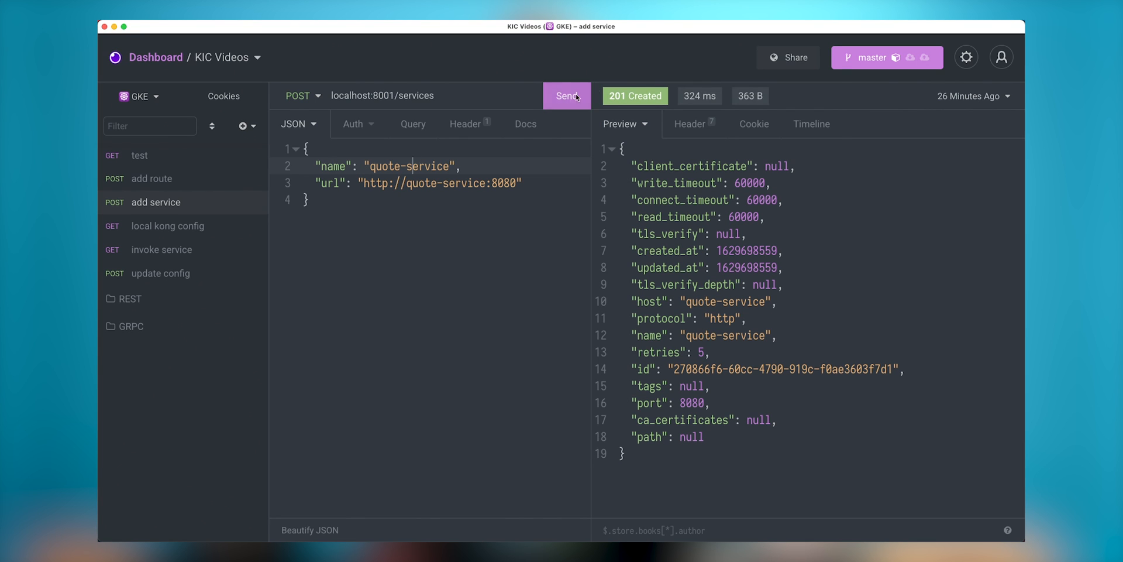
- Send add service and add route, creating quote-service and quote-service-routes with 201 Created
left_click(566, 95)
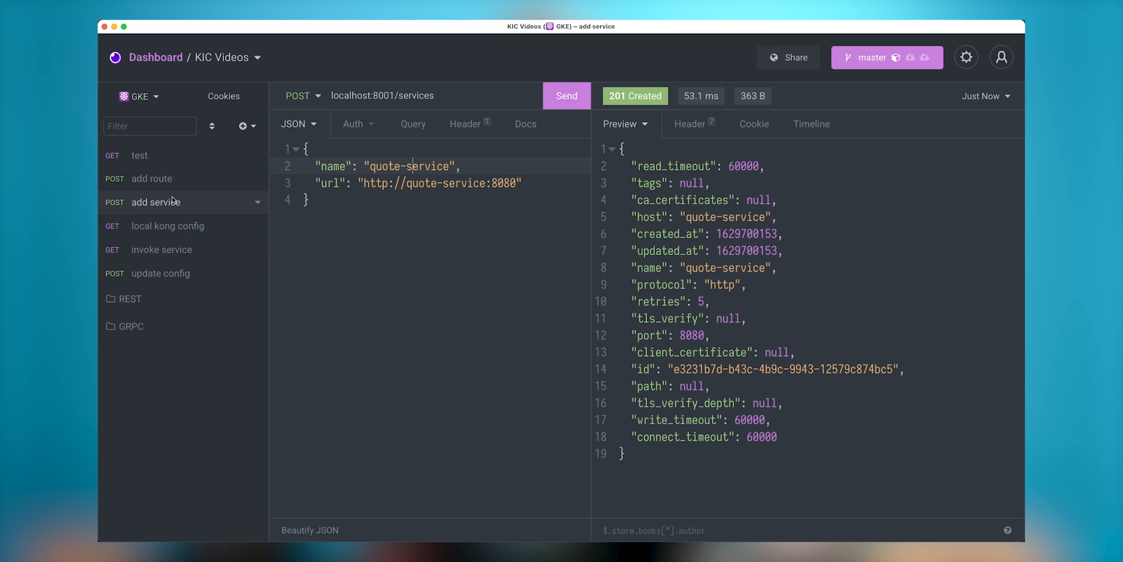
left_click(152, 178)
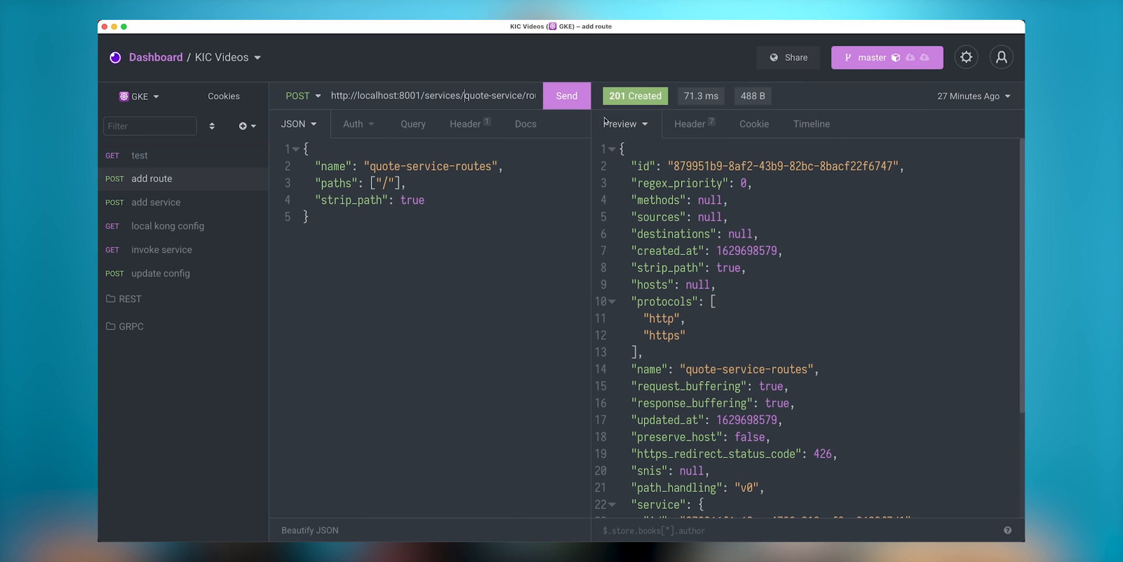
left_click(565, 95)
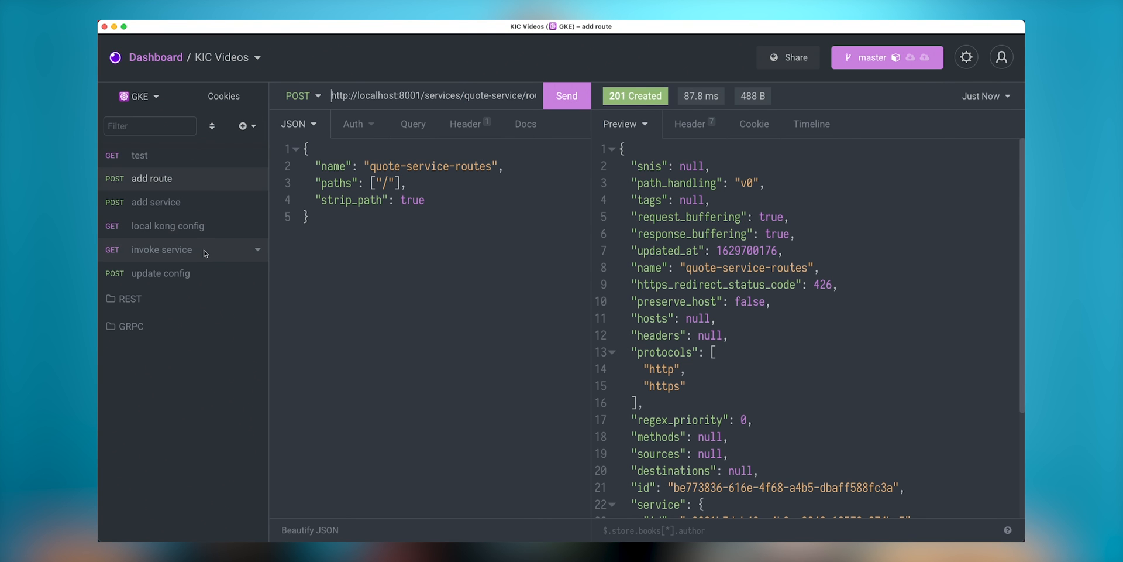
- Send the invoke service request to localhost:8000 four times, receiving 200 OK quotes
left_click(162, 249)
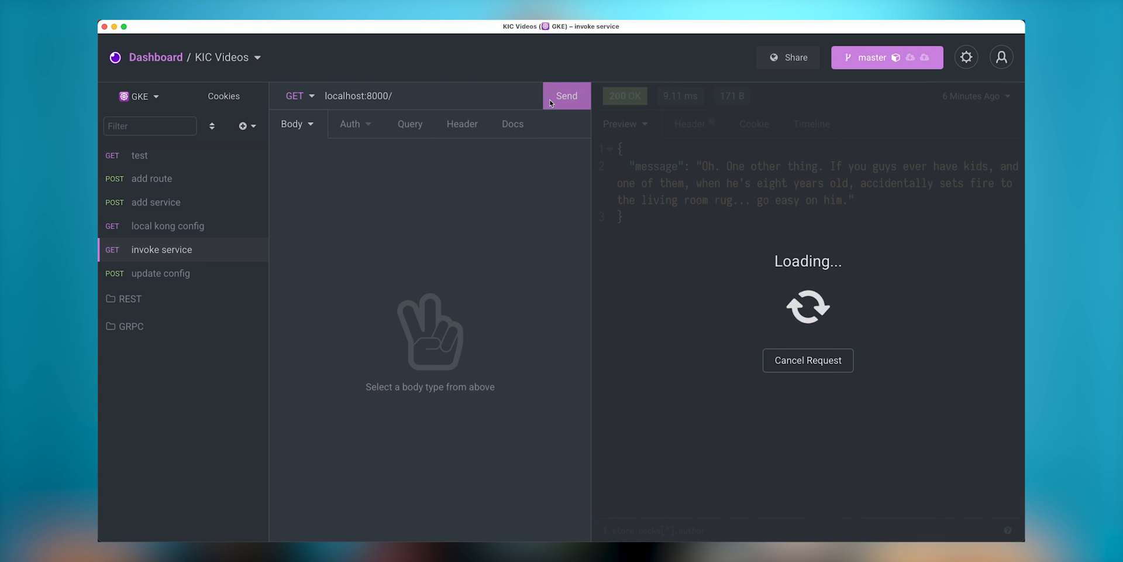
left_click(566, 95)
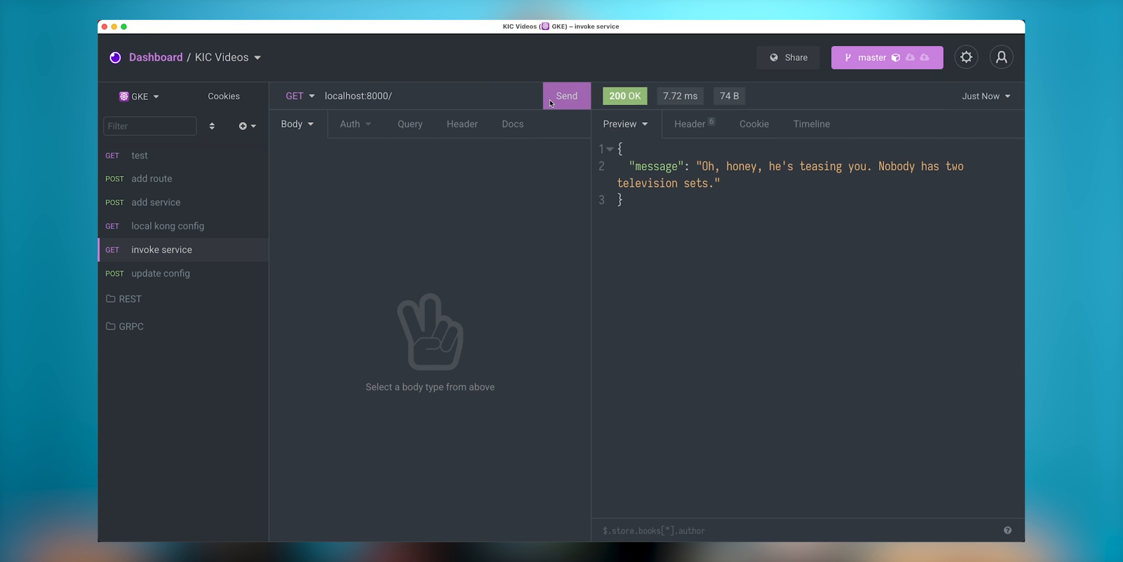
left_click(565, 95)
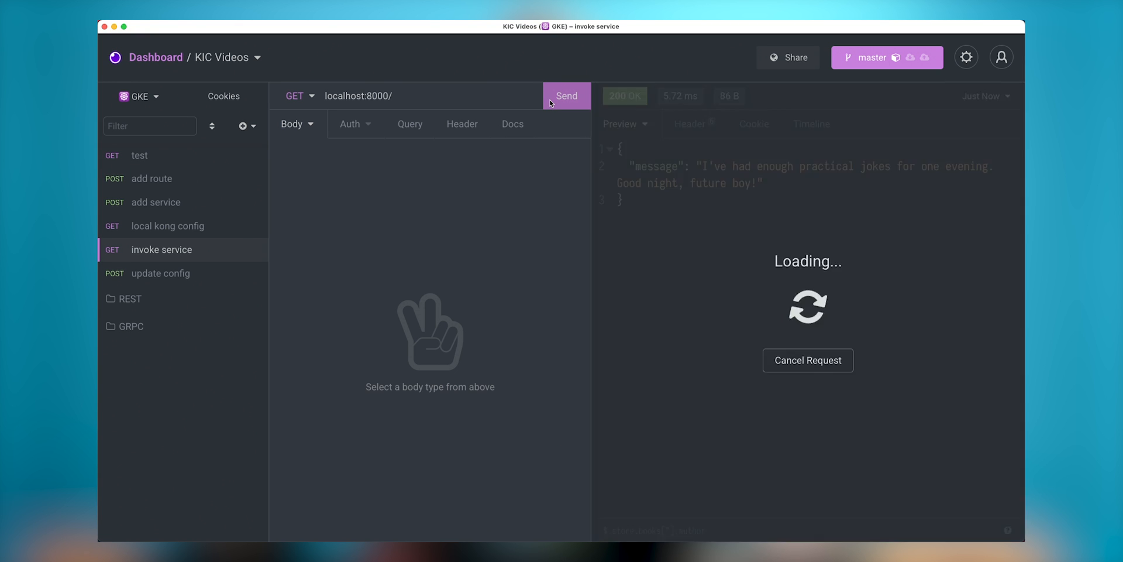
left_click(565, 96)
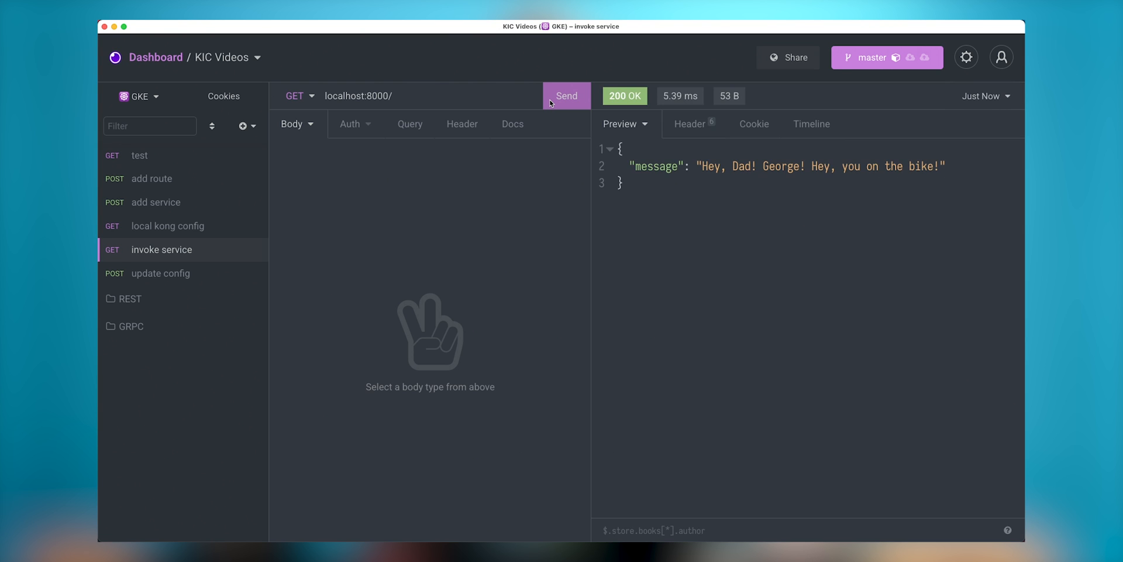
left_click(565, 95)
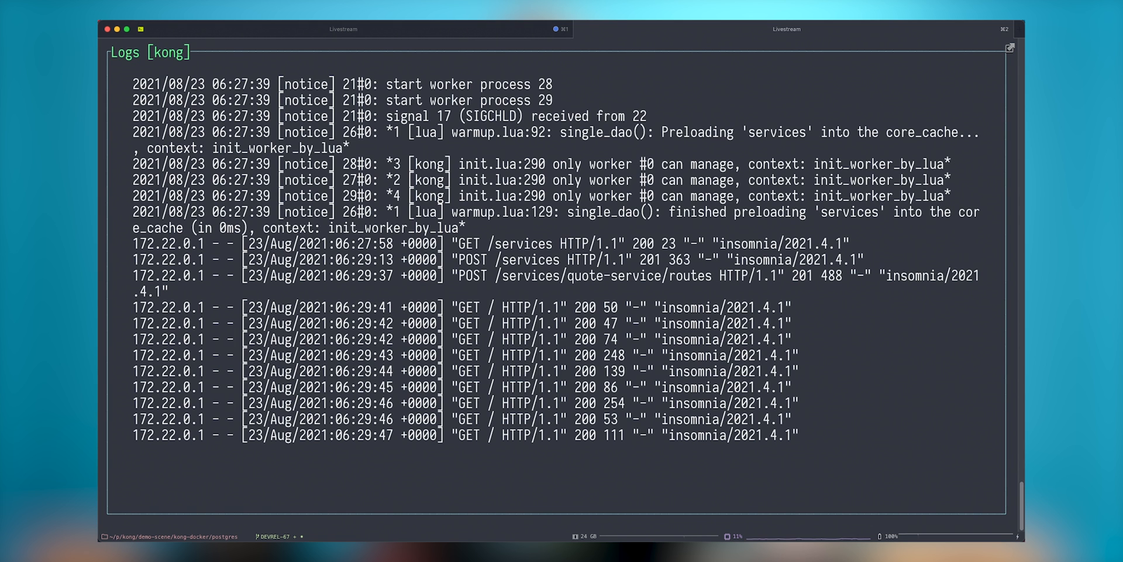
mouse_move(714, 449)
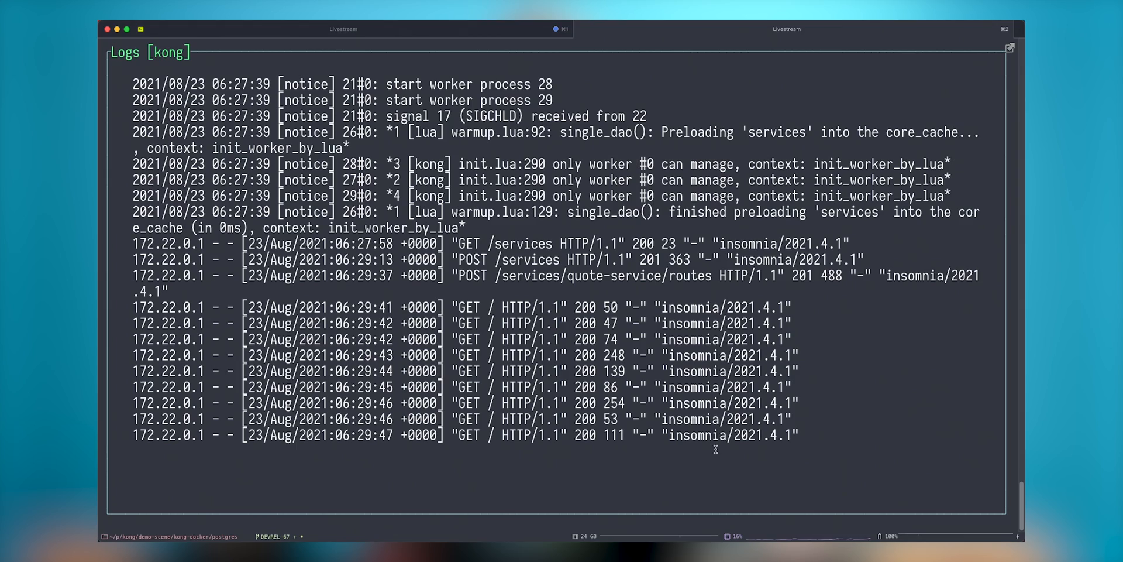